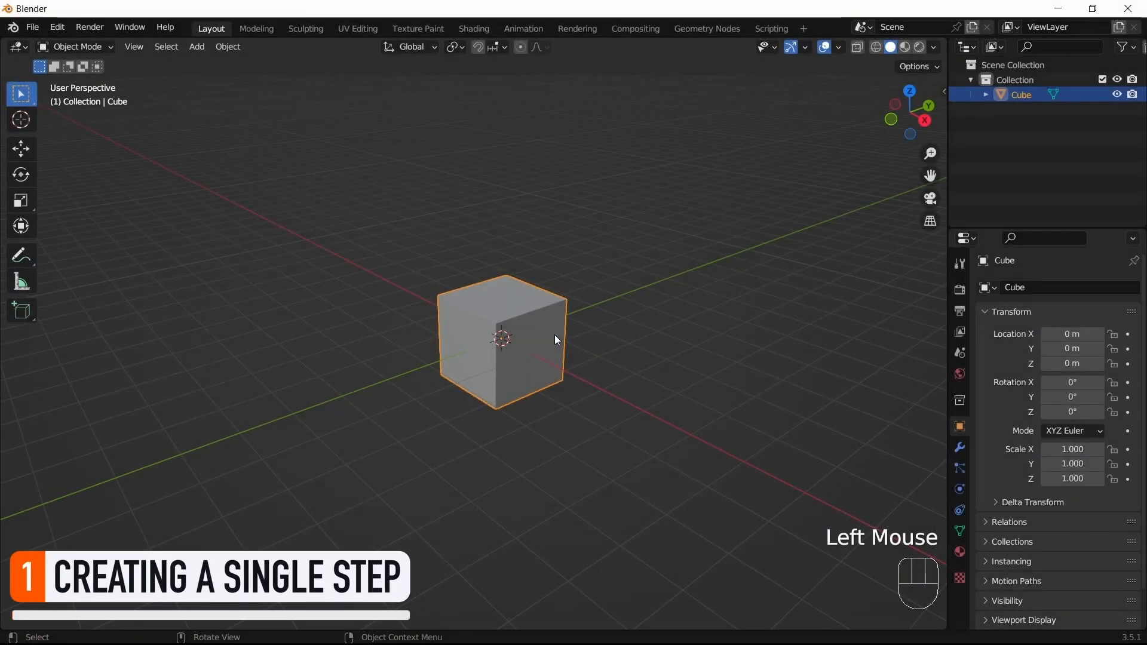
Step: Scale the default cube in Edit Mode into a long, flat step slab
key(Tab)
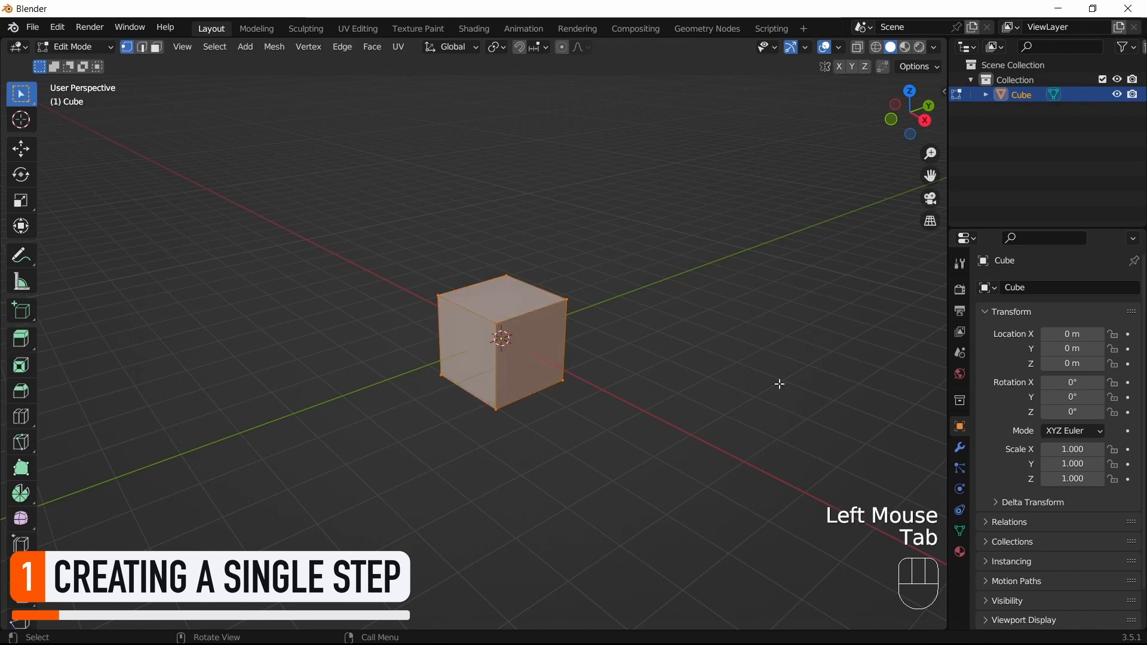
key(s)
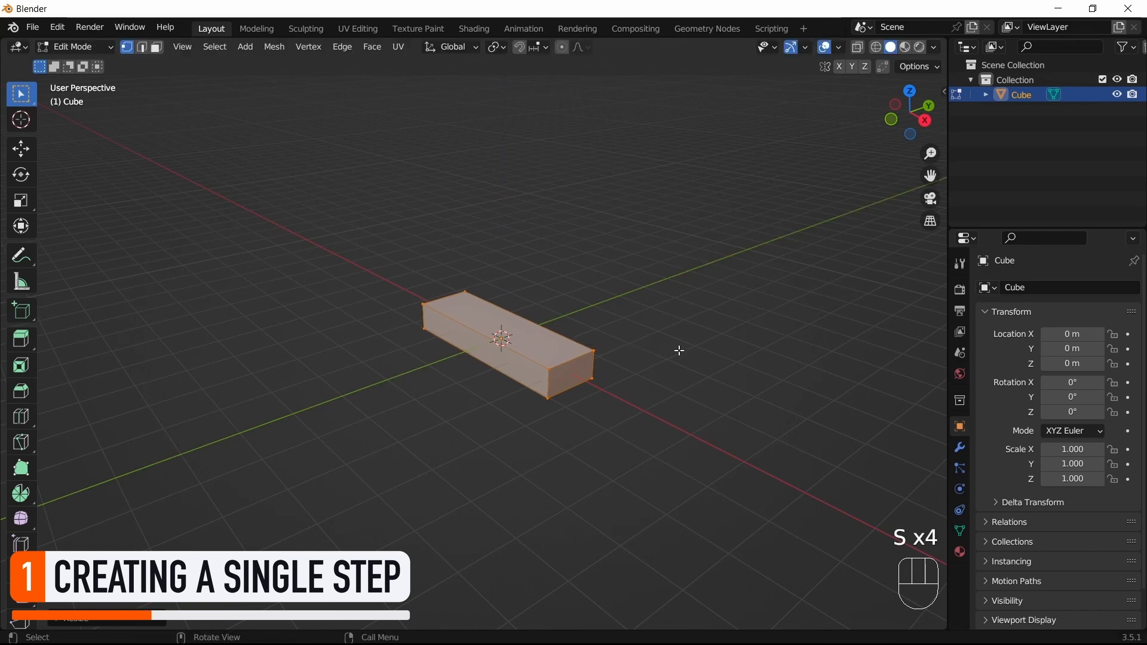
scroll(up, 3)
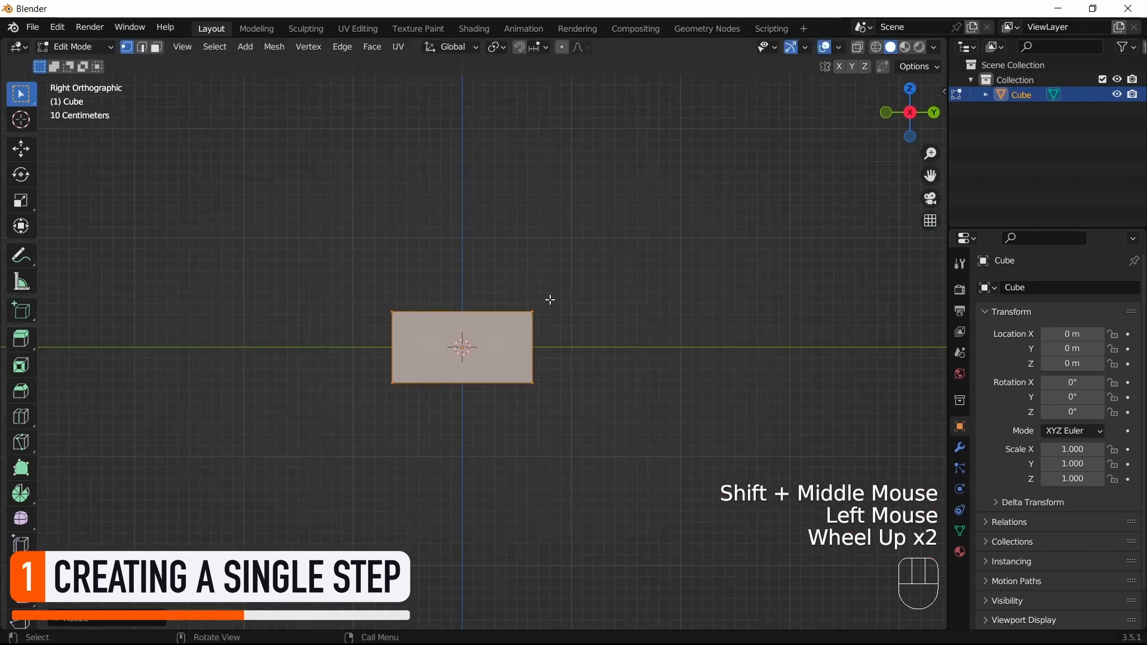
key(n)
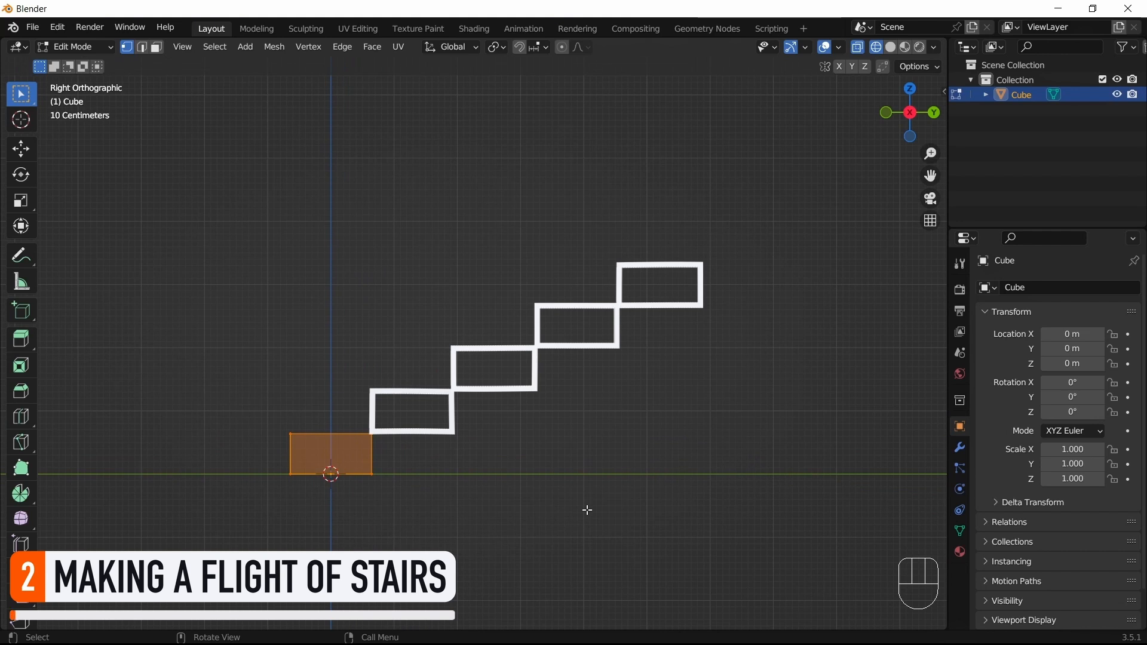
Step: In Object Mode, add an Array modifier that doubles the step into one long bar
key(Tab)
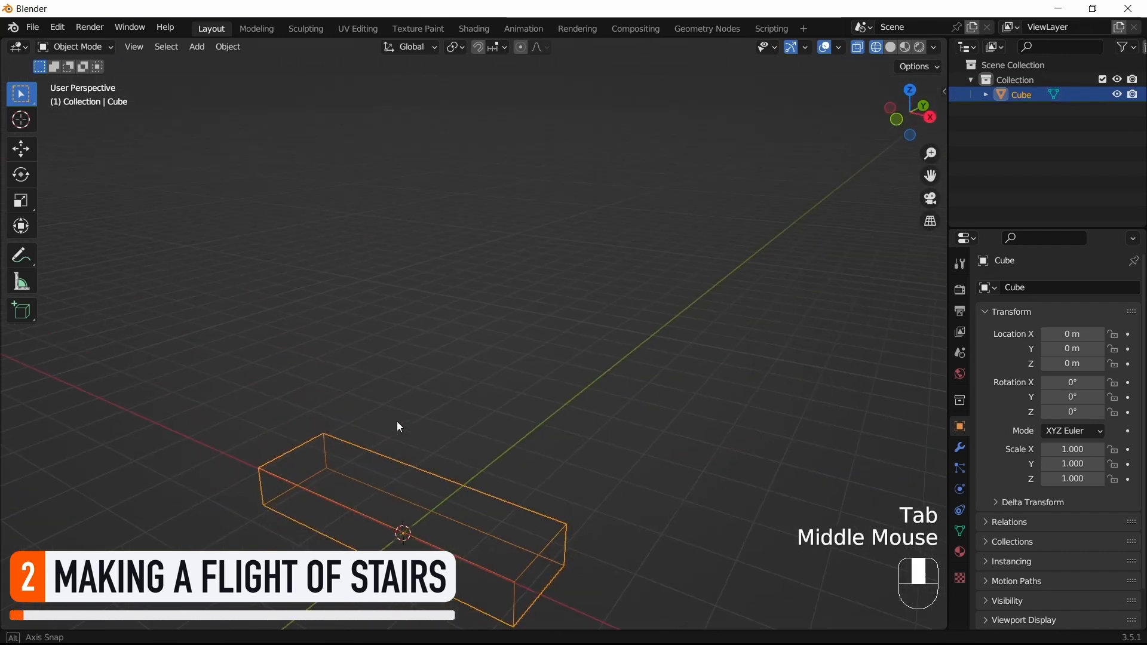
click(1009, 287)
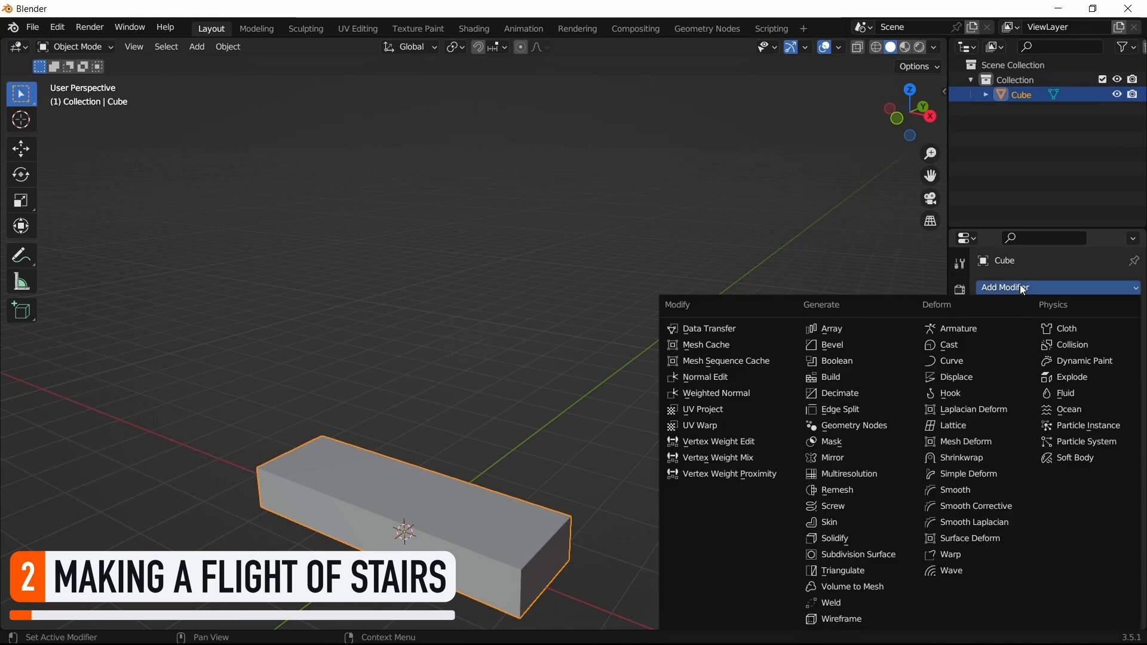
click(830, 328)
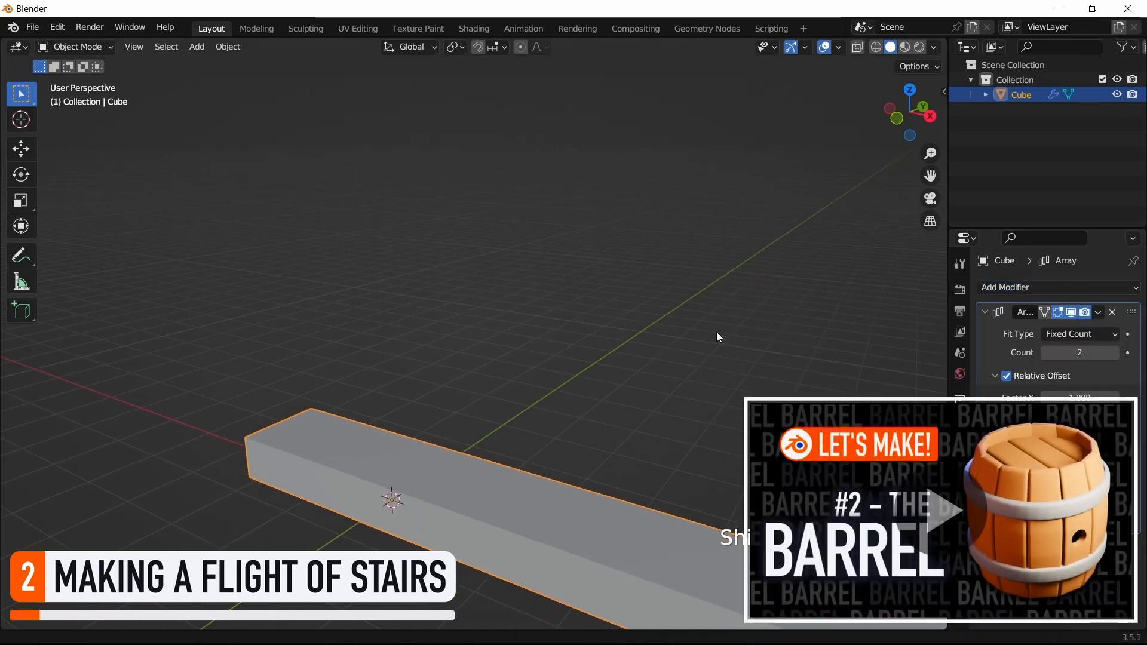
drag(717, 337, 703, 384)
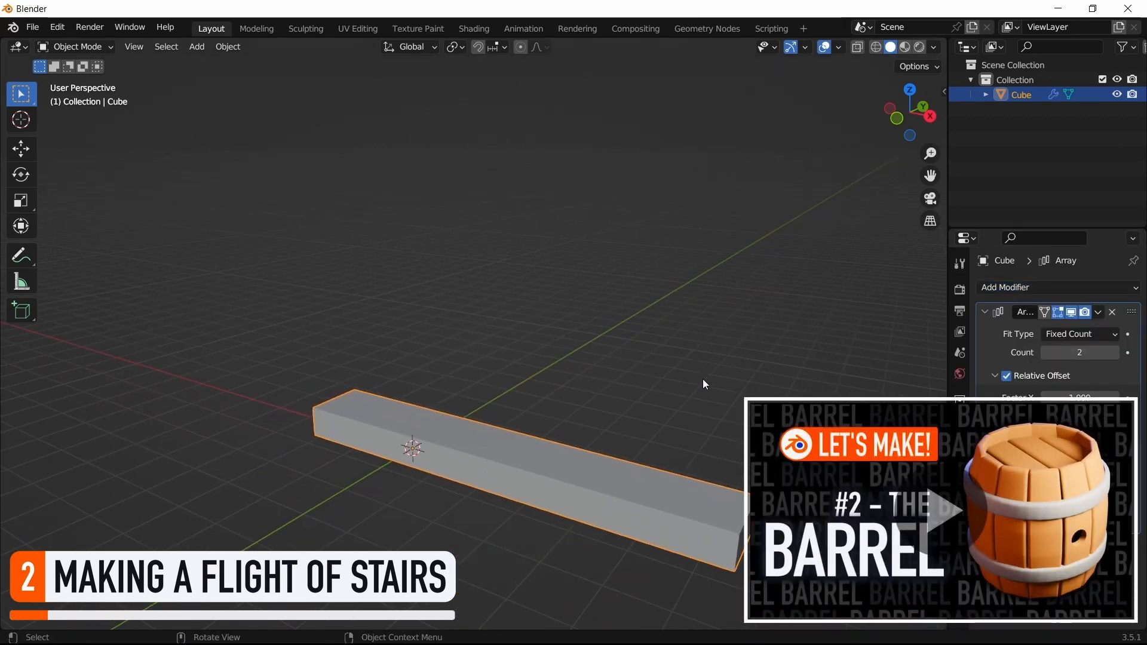
click(994, 376)
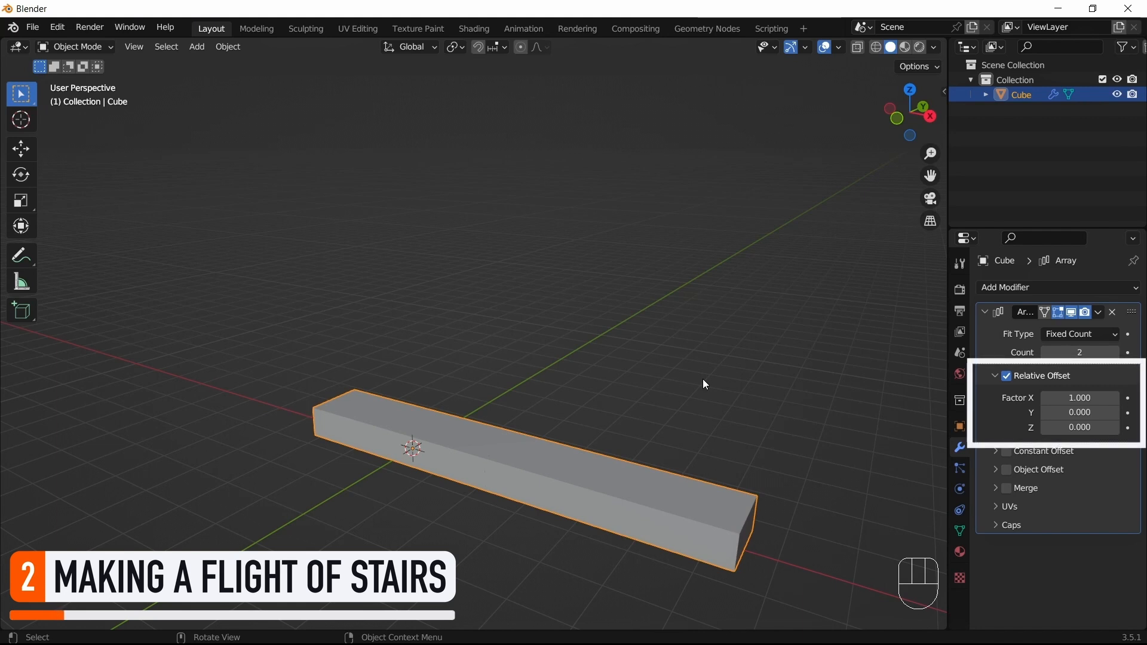
Step: Set the Array Relative Offset to X 0, Y 1, Z 1 with Count 4
double_click(1079, 397)
text(0.000)
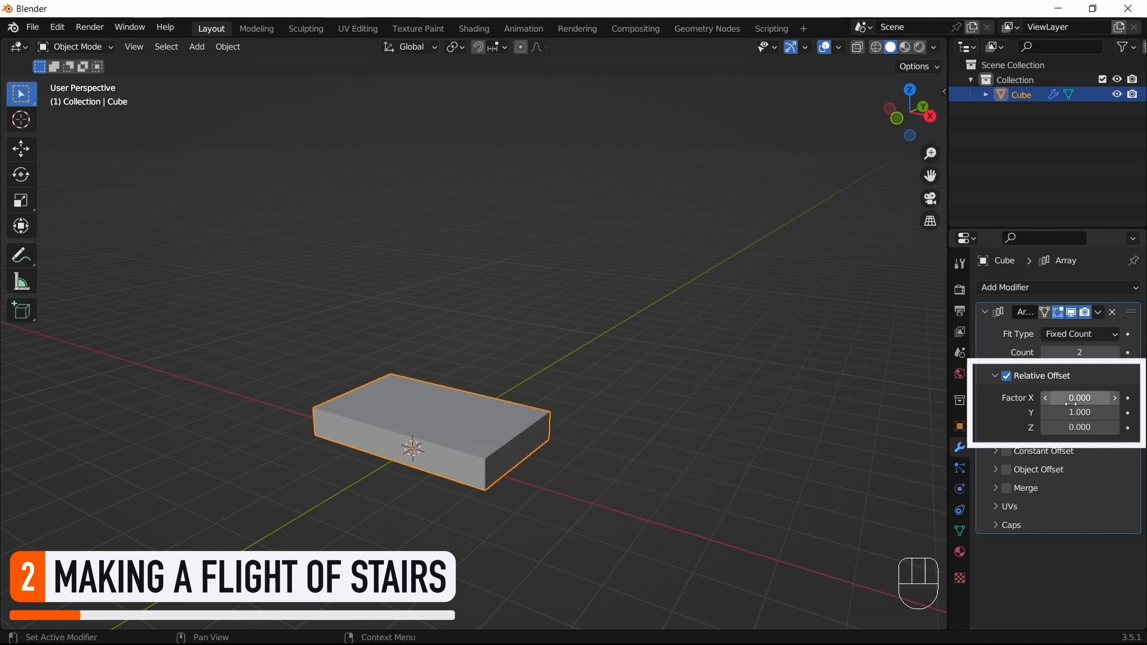
scroll(up, 3)
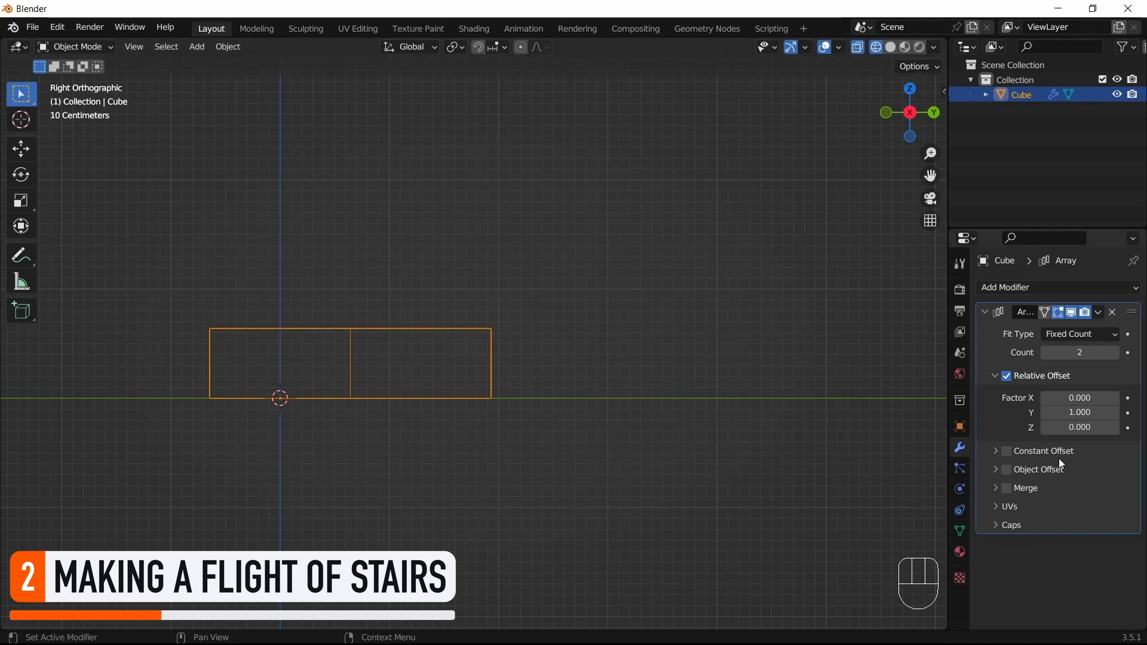
click(1078, 427)
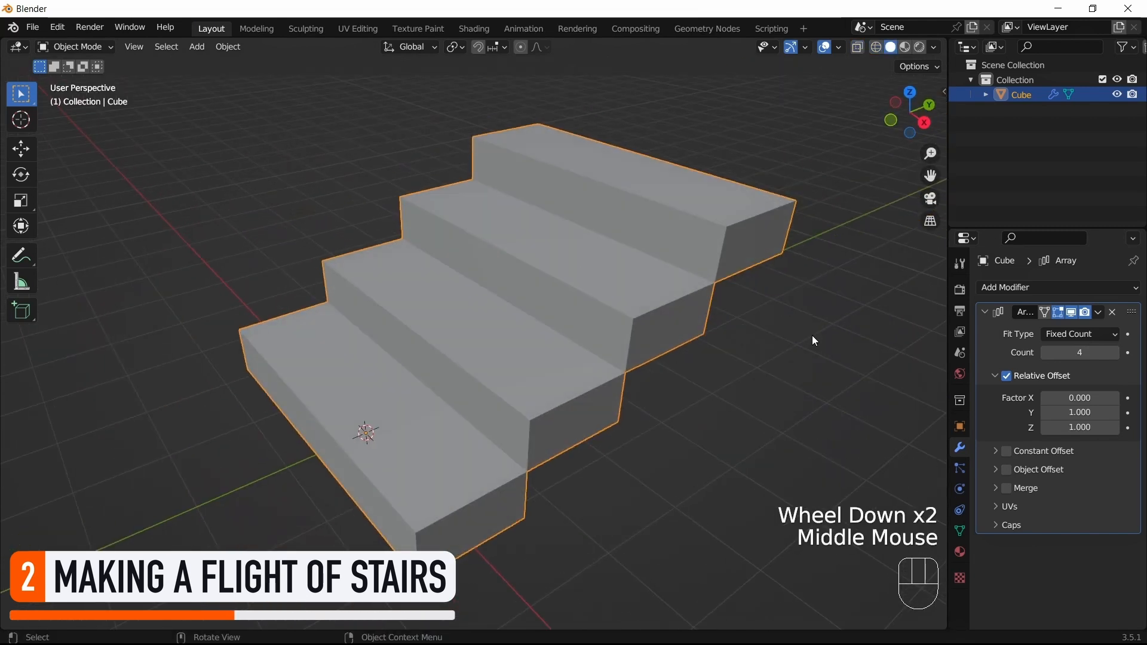
Step: Scale the base step narrower along X in Edit Mode, then orbit to the front
scroll(down, 3)
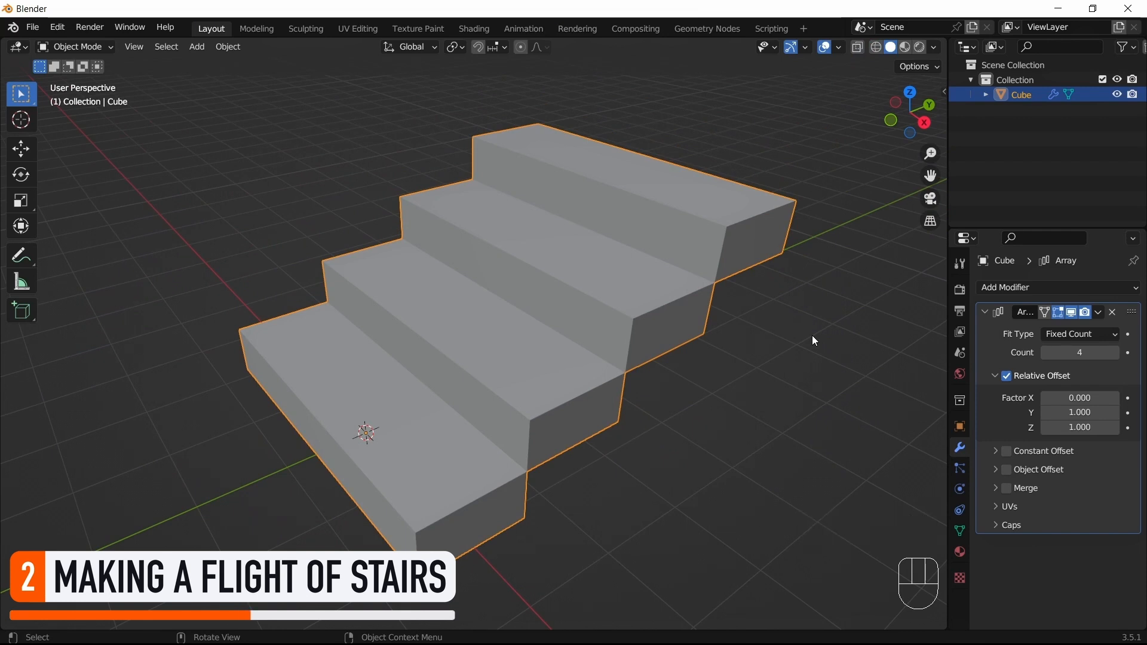
key(s)
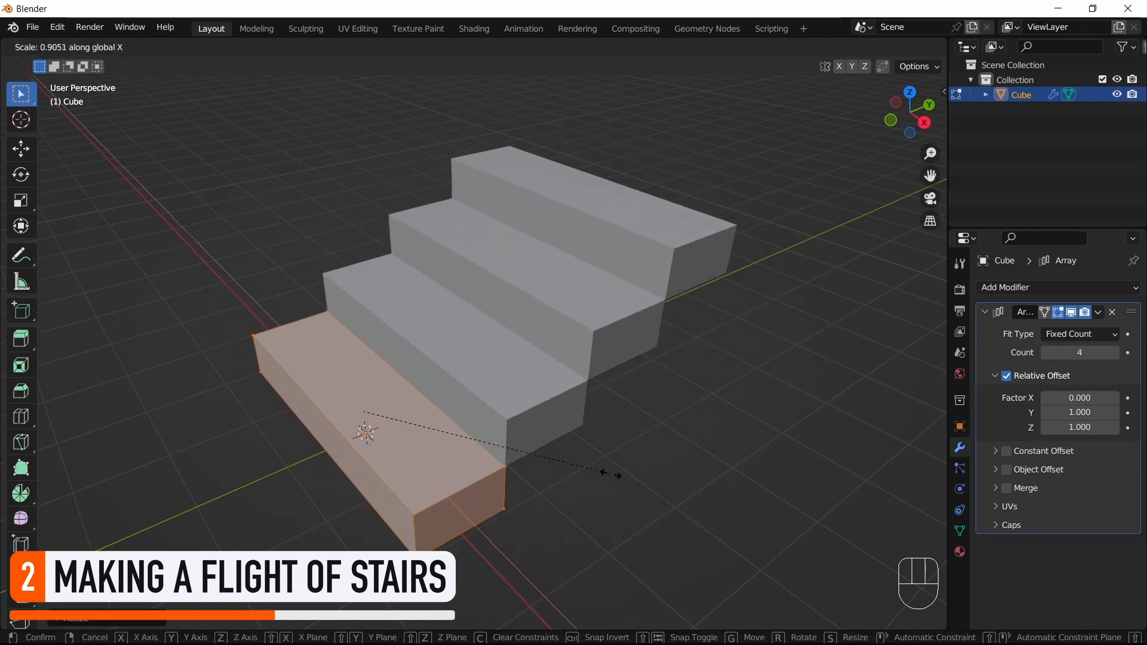
key(Tab)
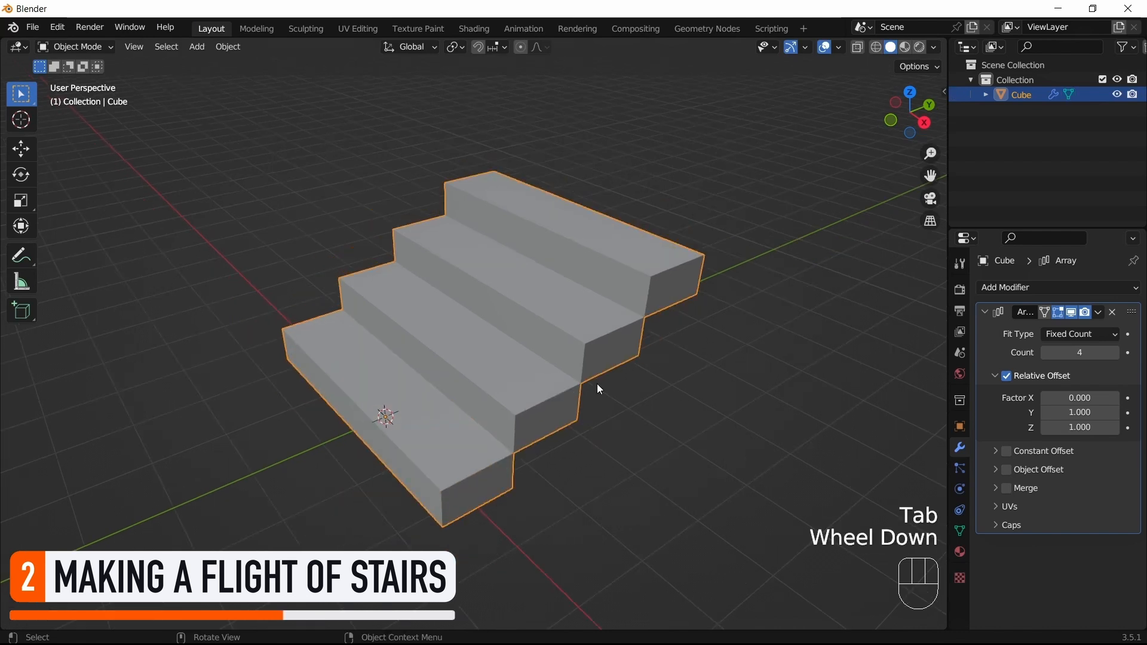
drag(596, 387, 788, 422)
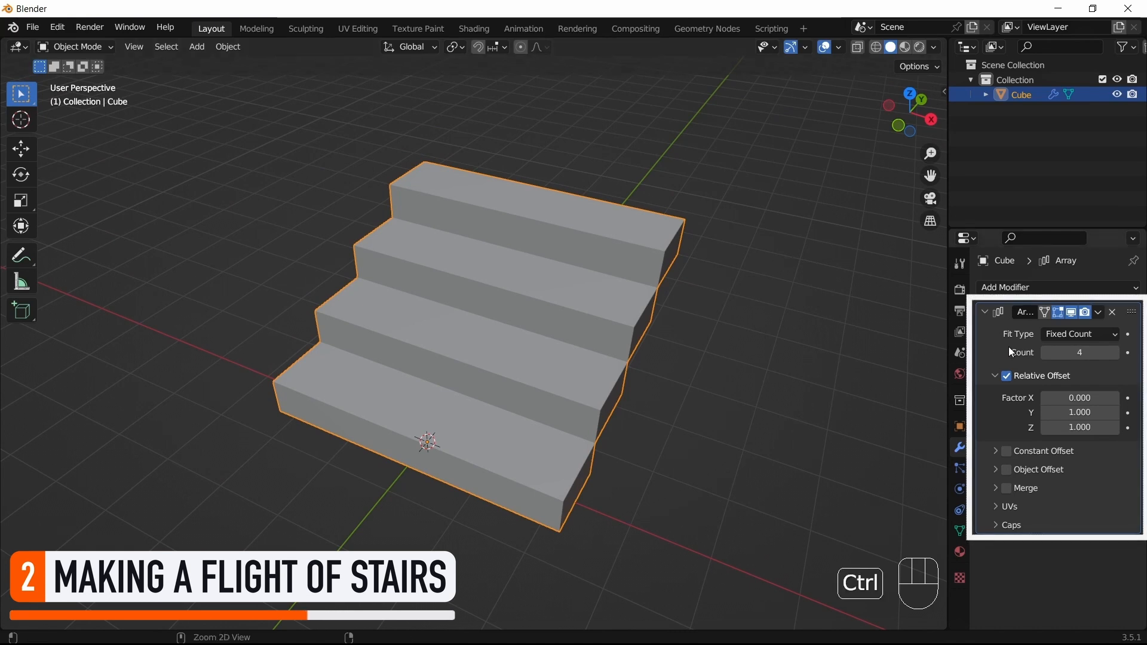
Step: Apply the Array modifier with Ctrl+A and enter Edit Mode on the stairs
key(ctrl+a)
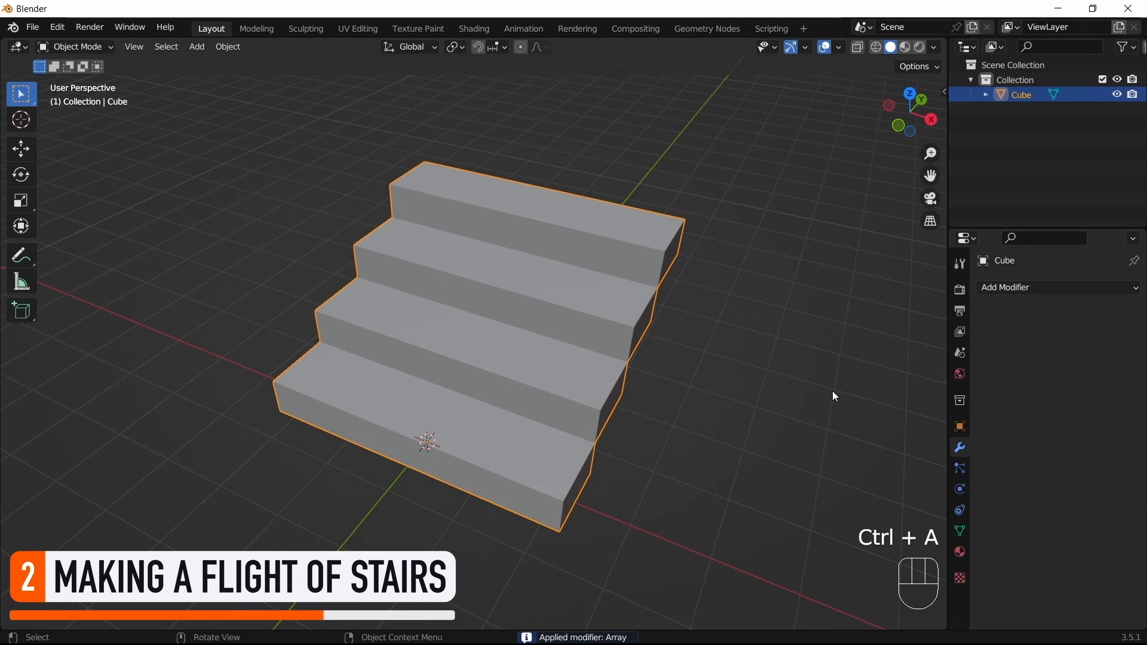
key(Tab)
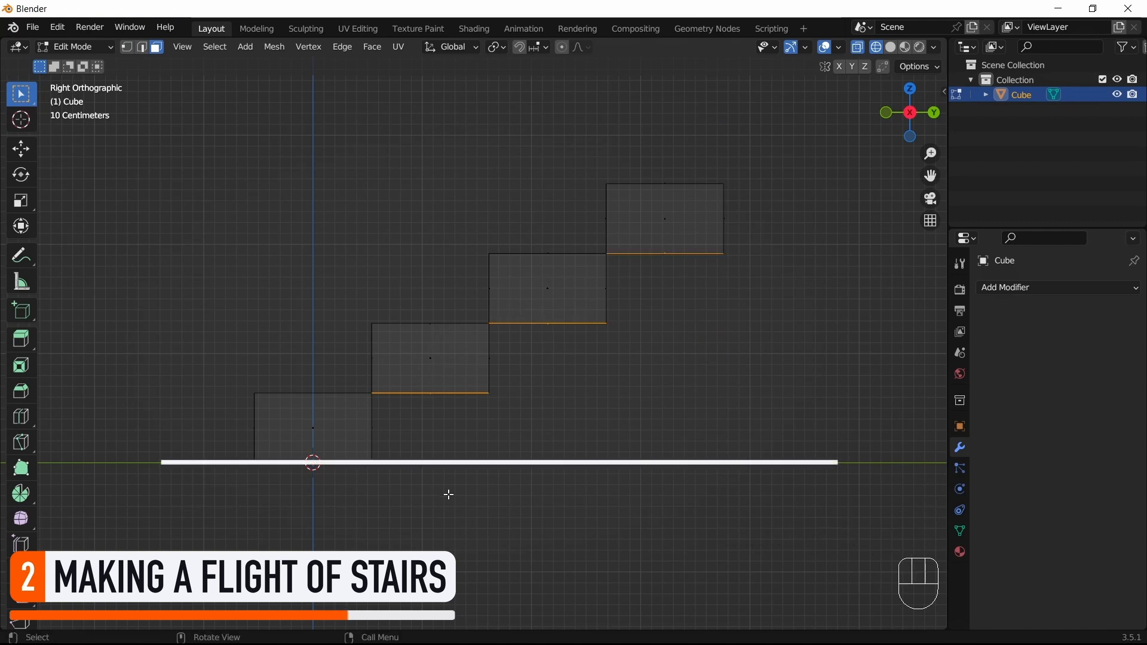
mouse_move(775, 500)
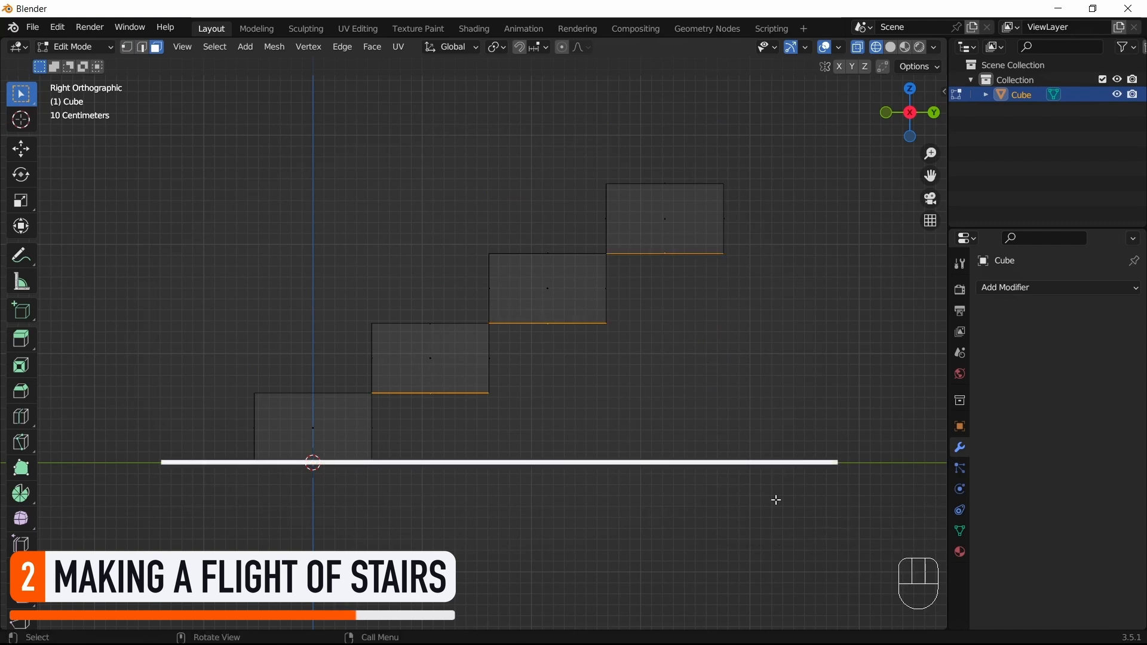
Step: Flatten the upper steps' bottom edges to Z scale 0 and snap them down to the ground
key(s)
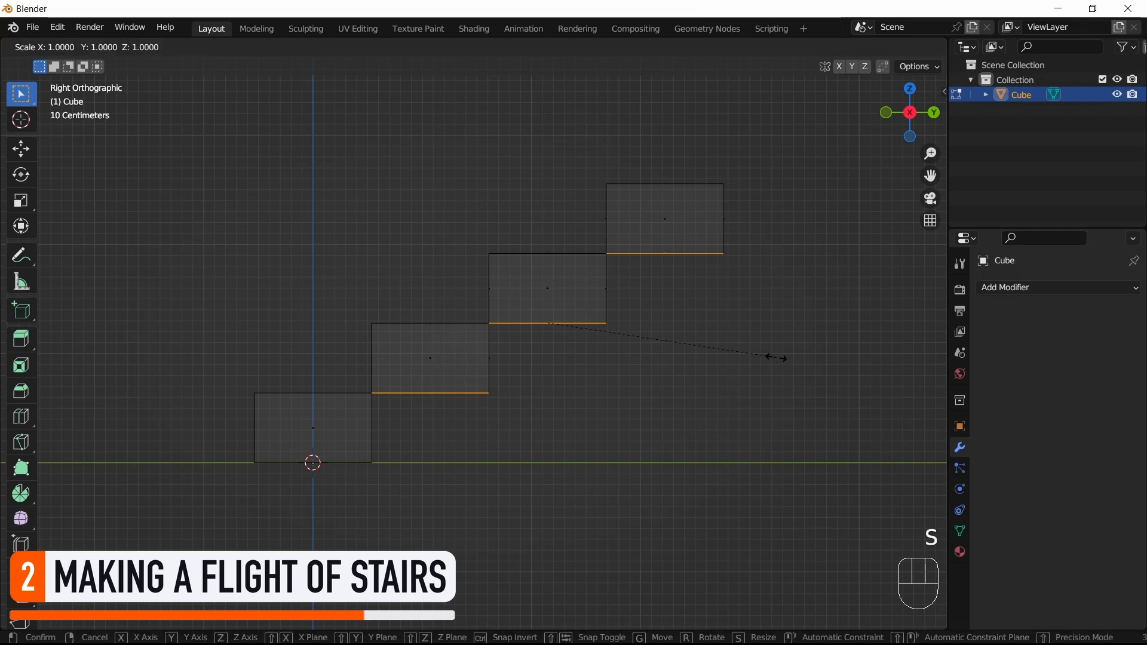
key(shift)
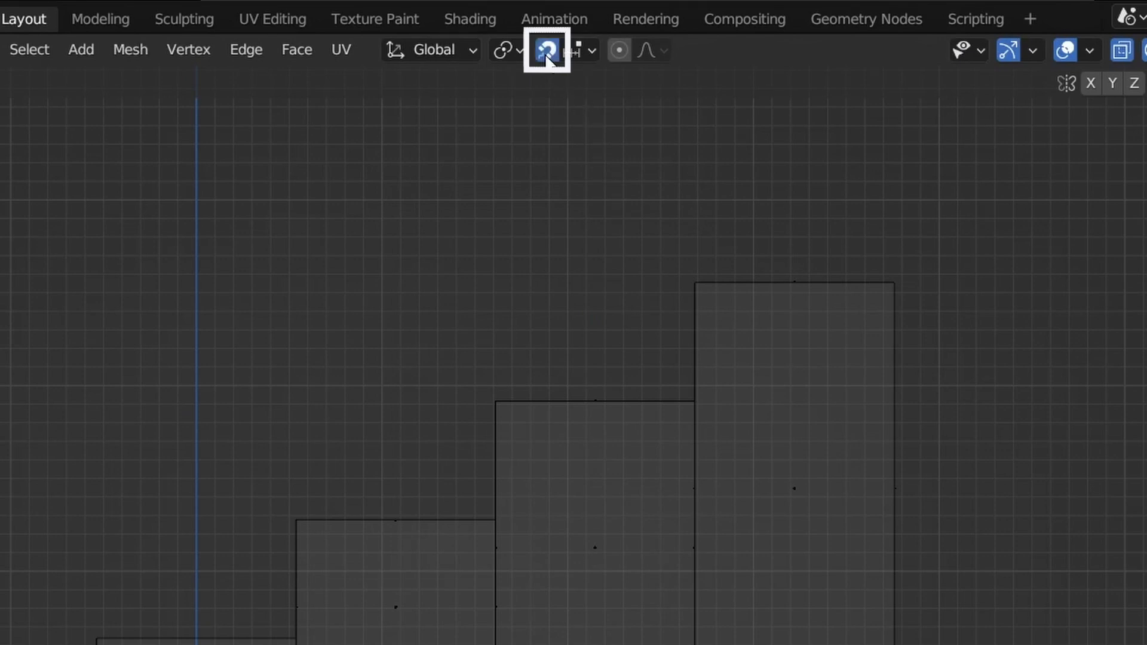
click(577, 50)
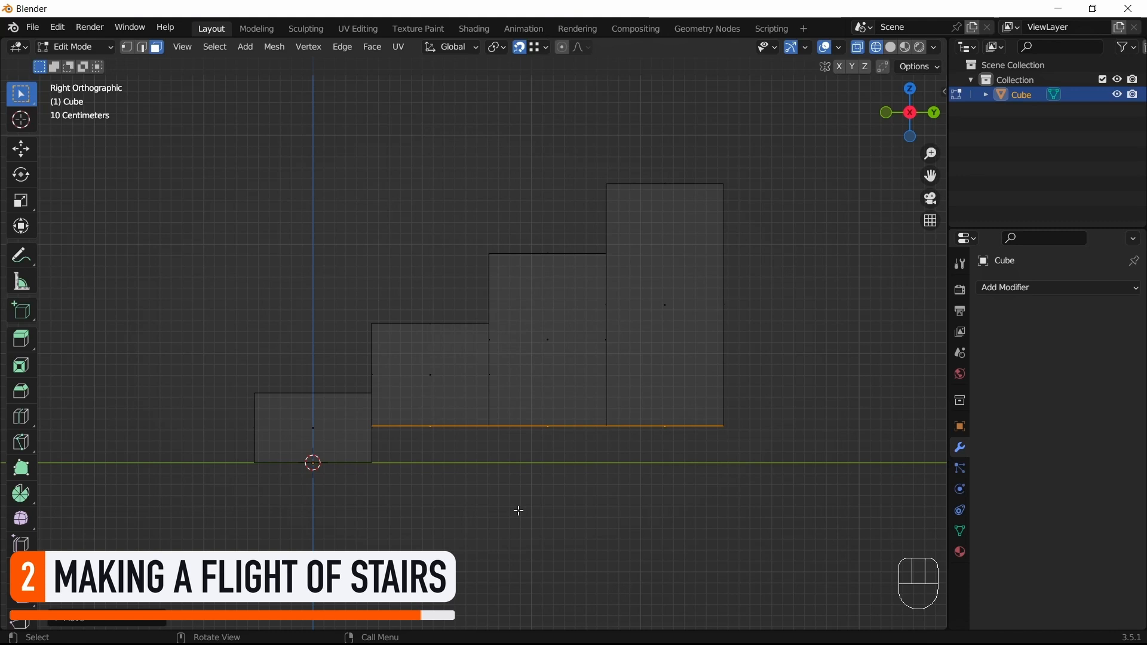
key(g)
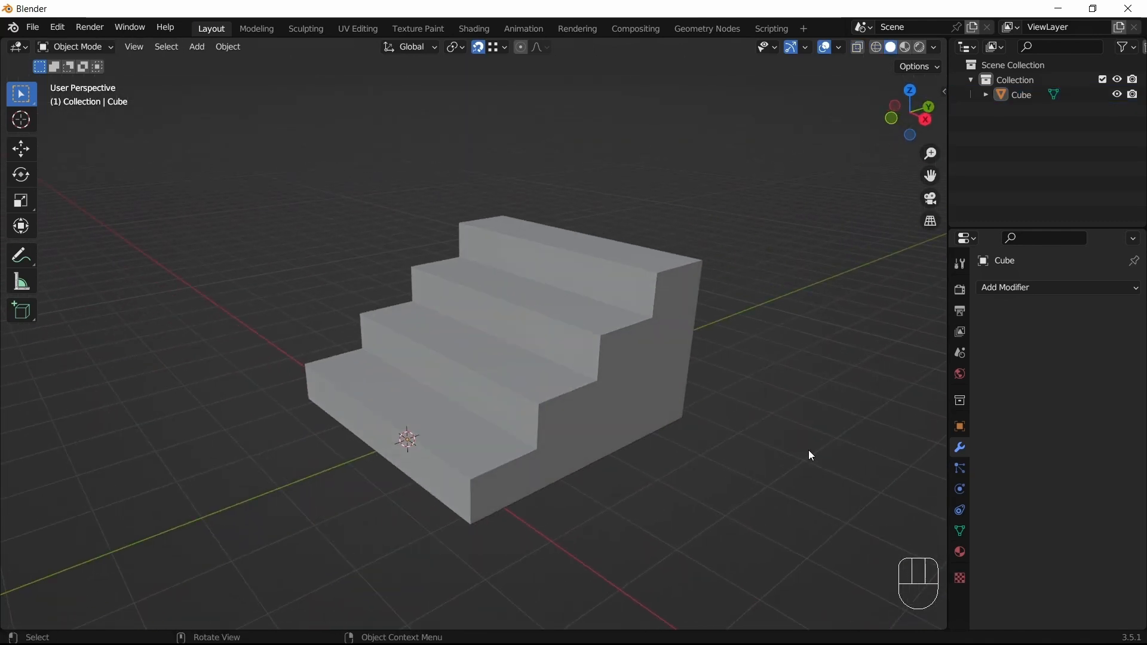
Step: Enter Edit Mode on the staircase with vertex select in Right Orthographic view
key(Tab)
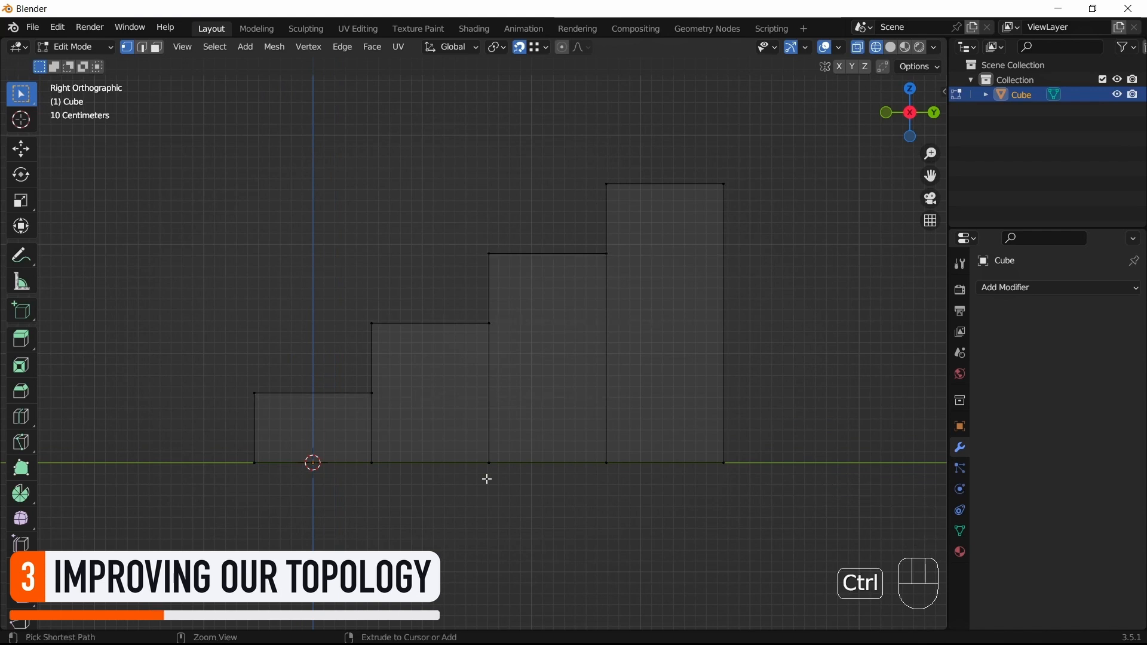
Step: Cut edge loops, merge vertices by distance, and align the back edges with the steps
key(ctrl+r)
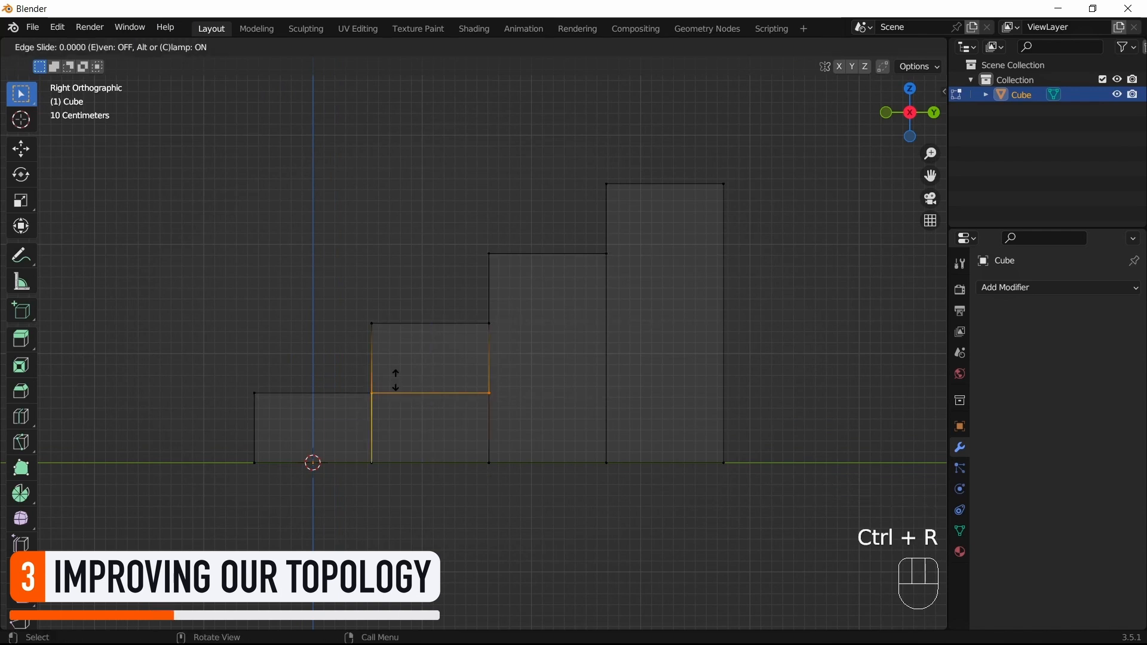
key(a)
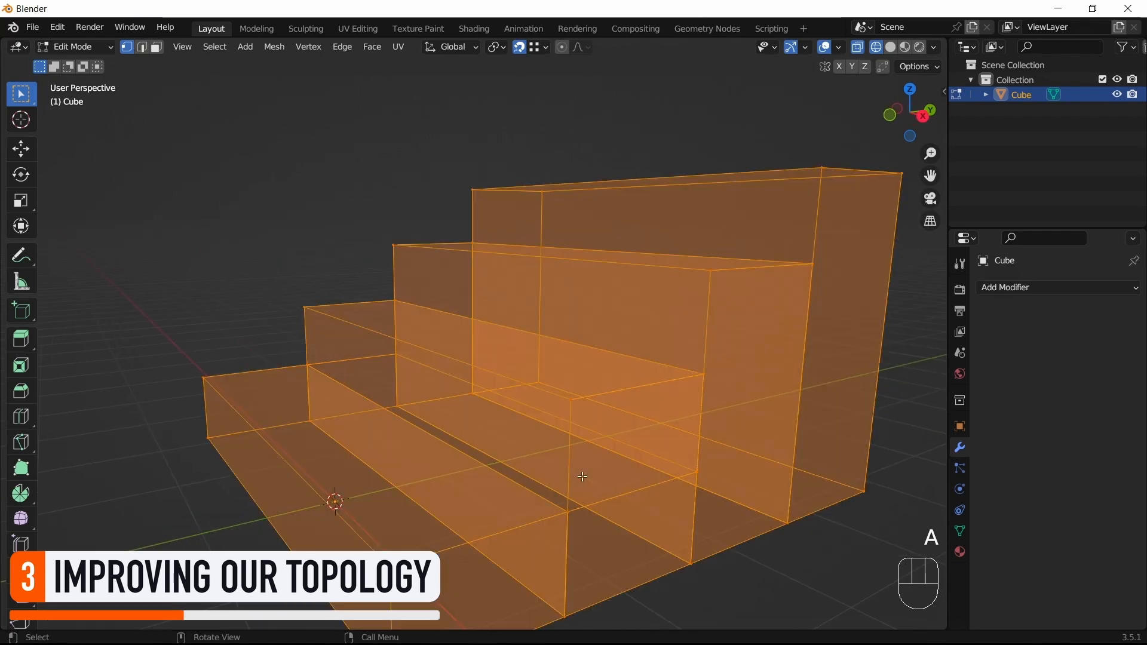
key(m)
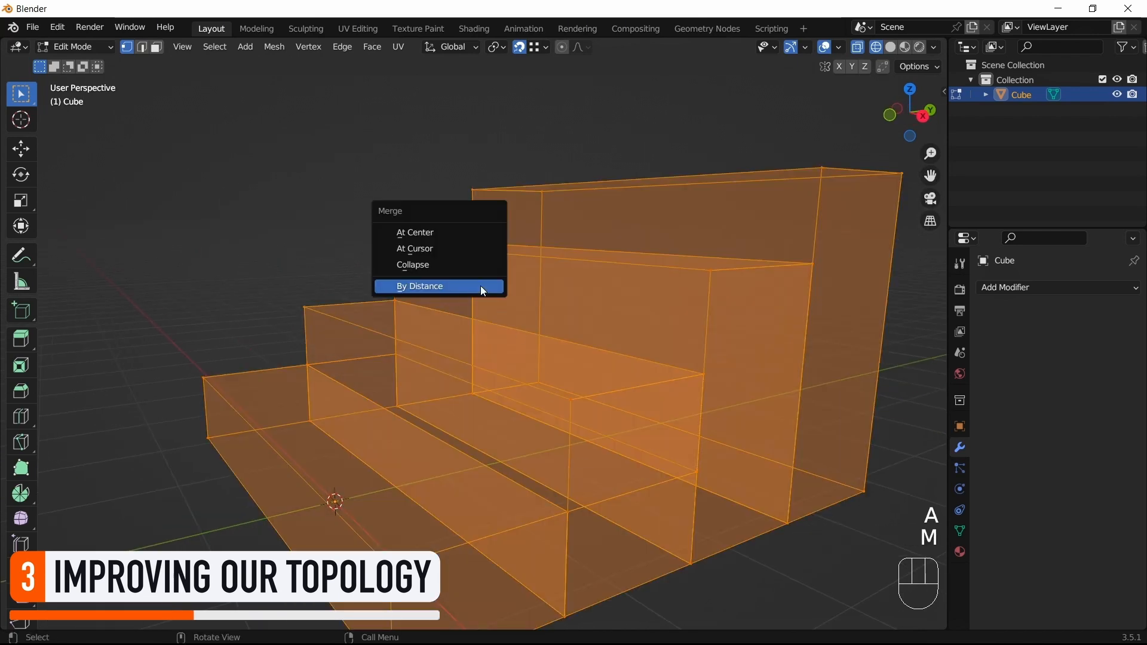
click(420, 286)
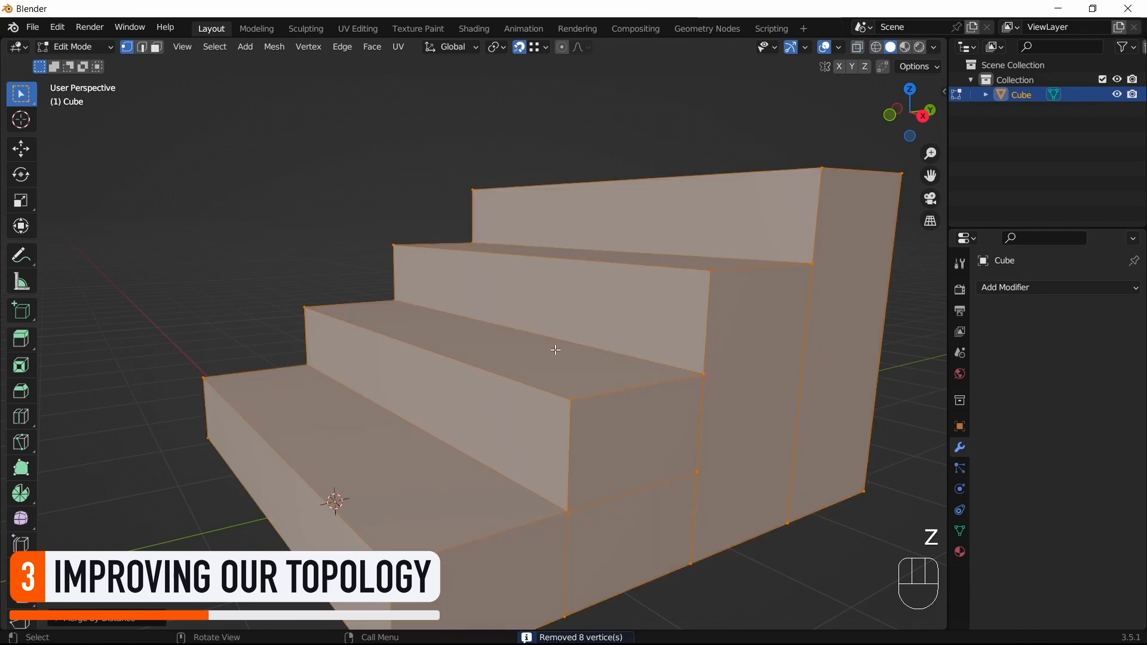
mouse_move(585, 530)
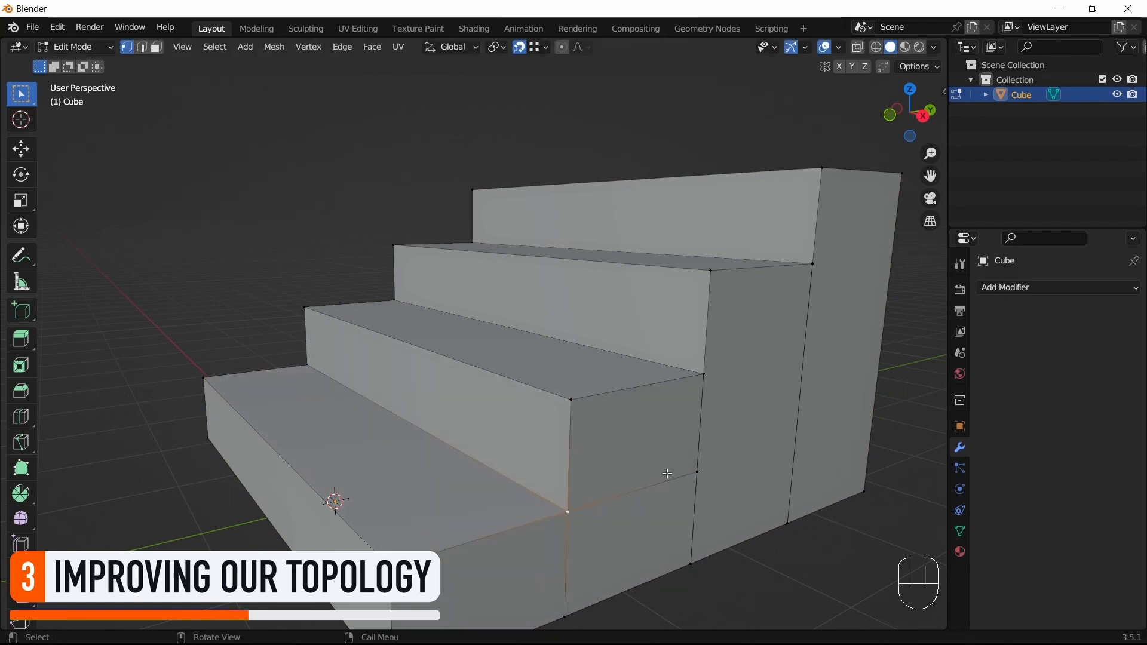
key(ctrl+r)
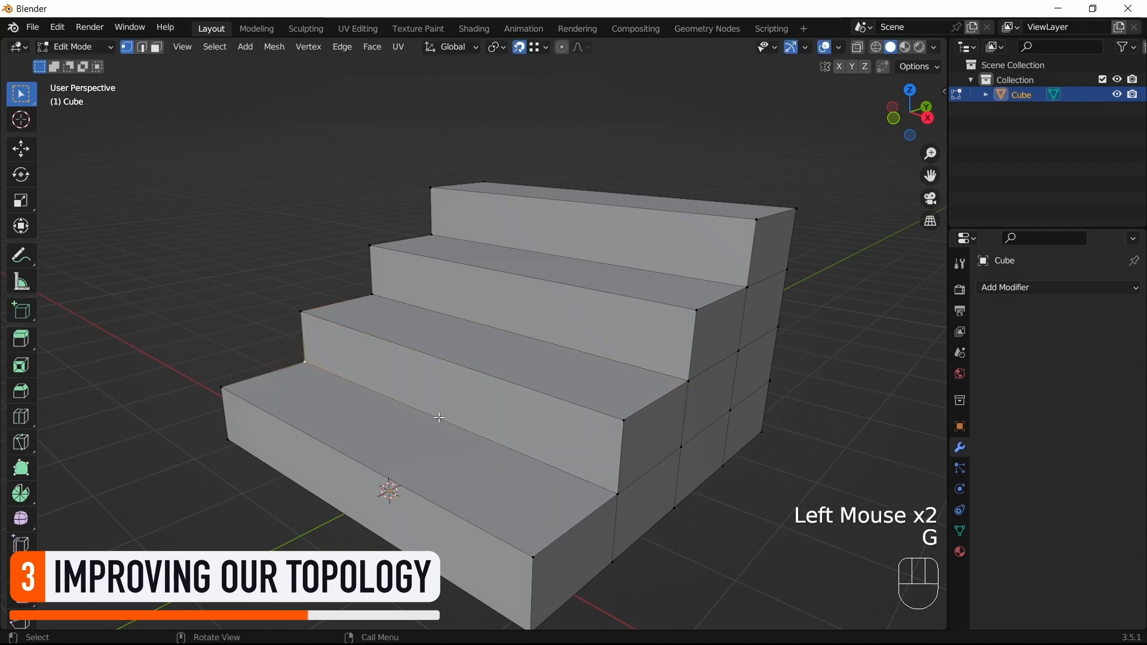
key(z)
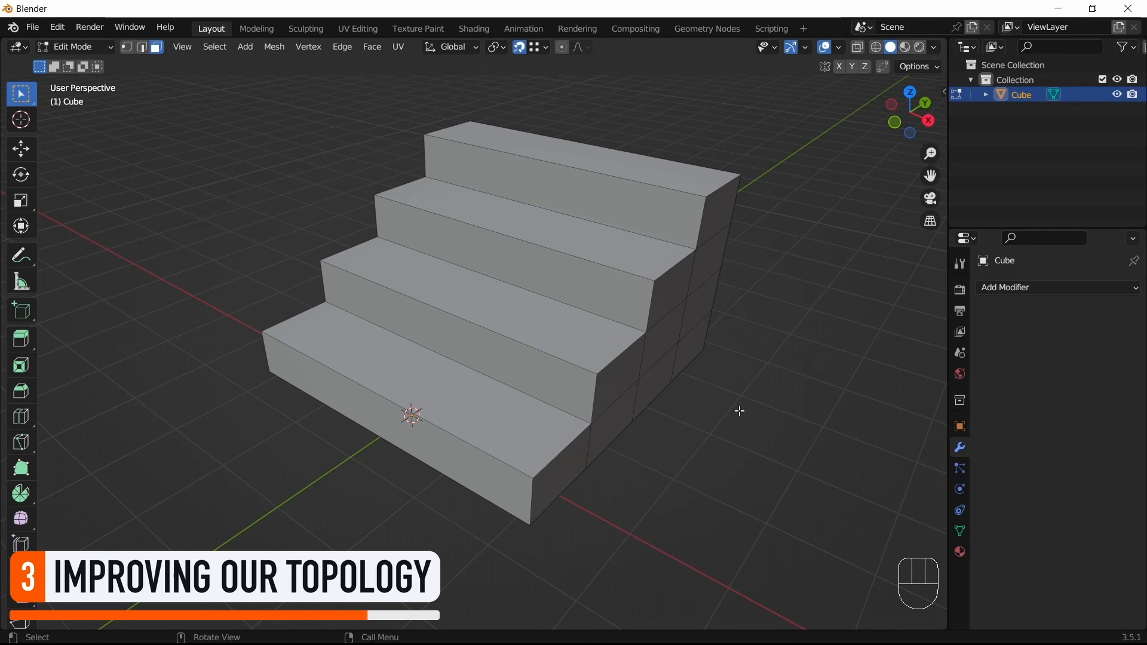
Step: Preview a loop cut down the middle of the steps, then return to Object Mode
key(ctrl+r)
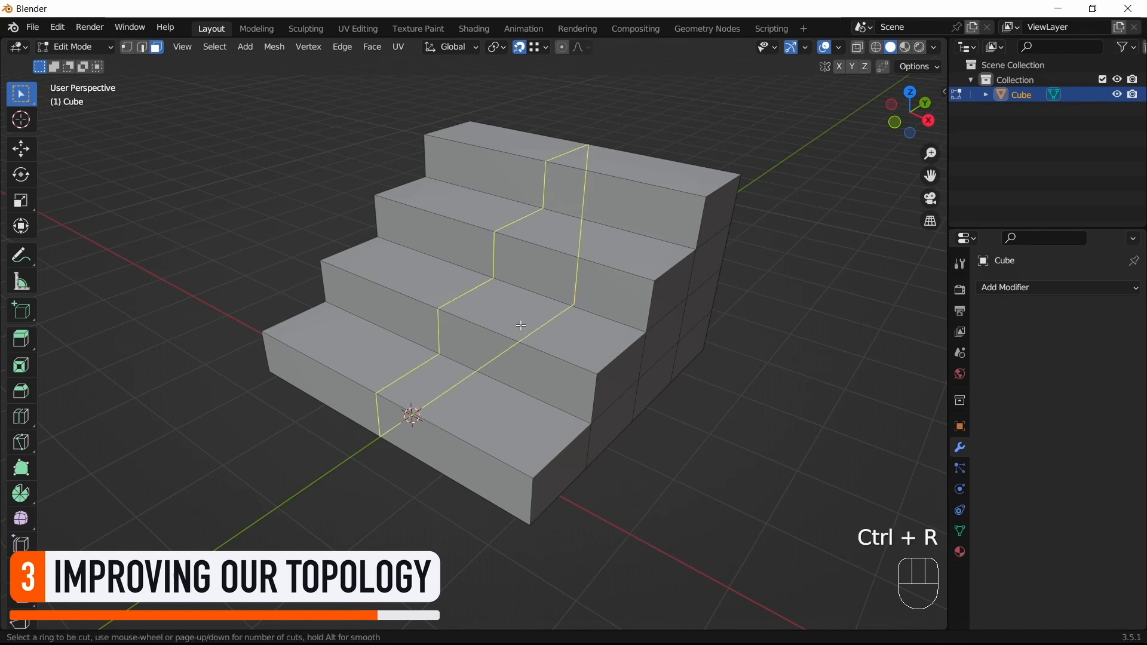
mouse_move(559, 338)
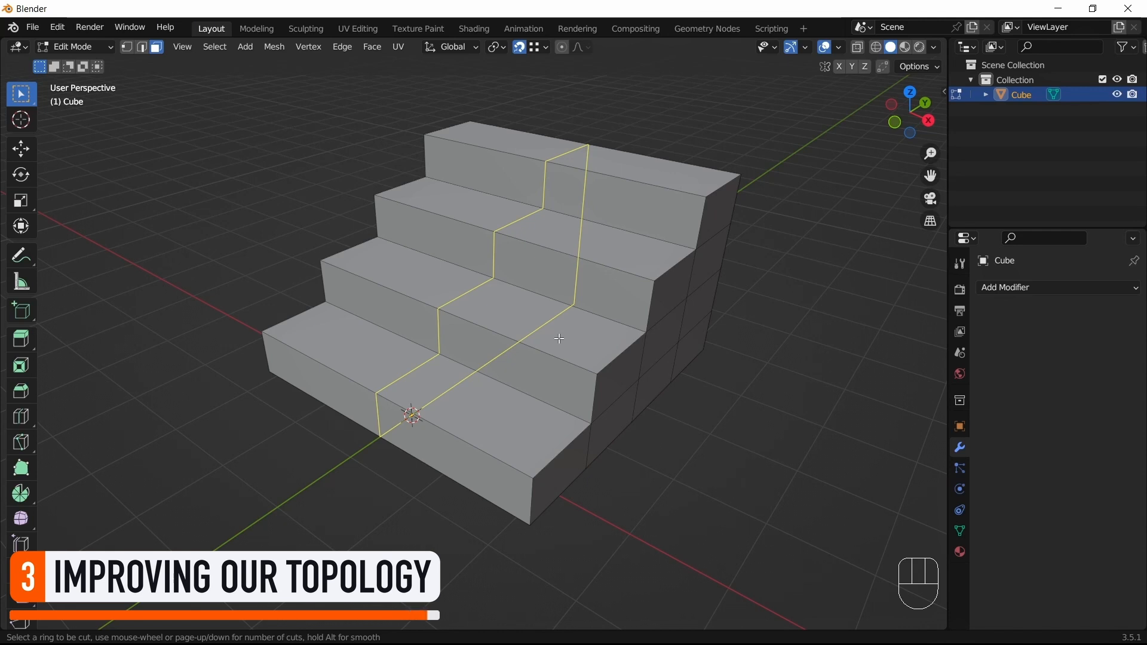
key(Tab)
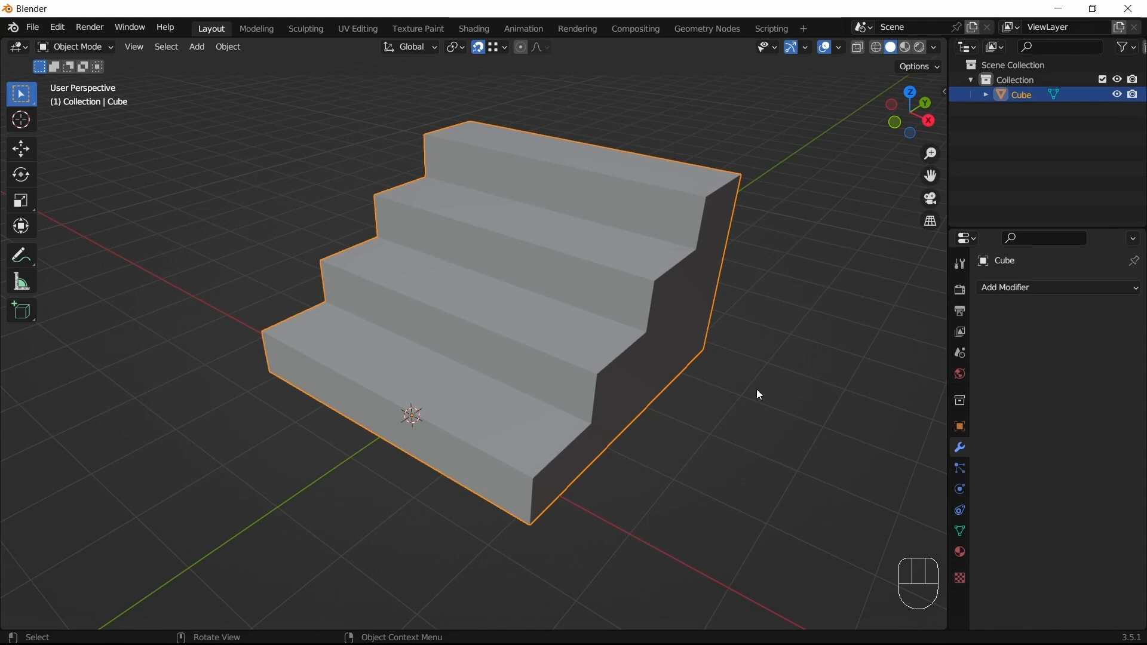
Step: Create a material named Stone with a darker bluish-grey base colour, previewed in the viewport
key(z)
text(Ston)
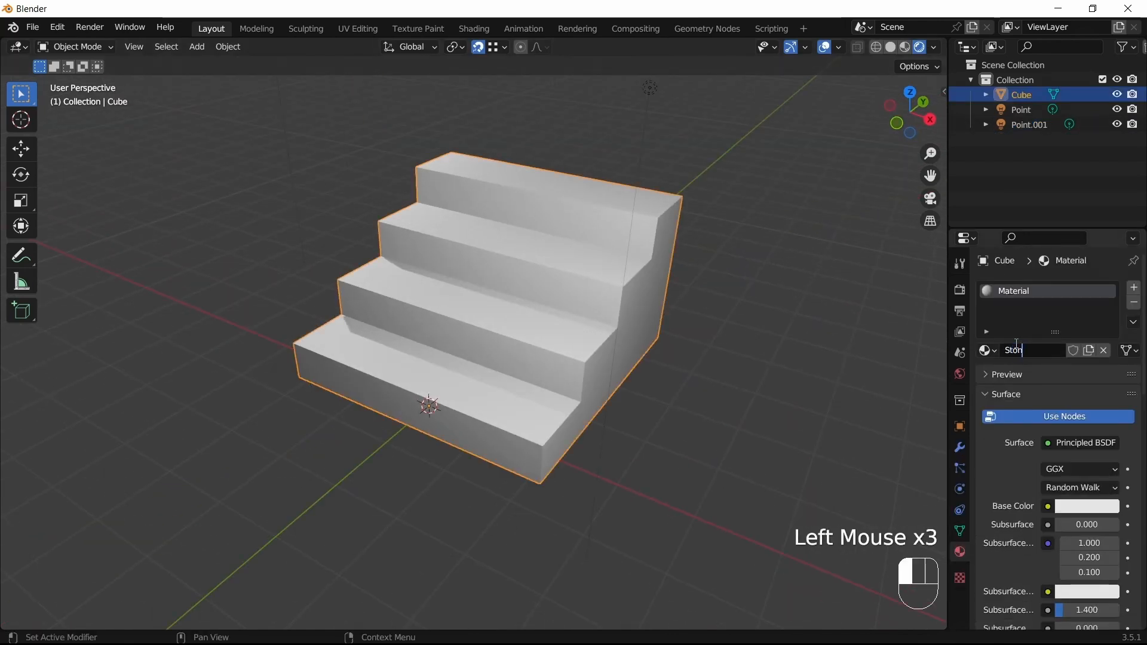
click(1087, 506)
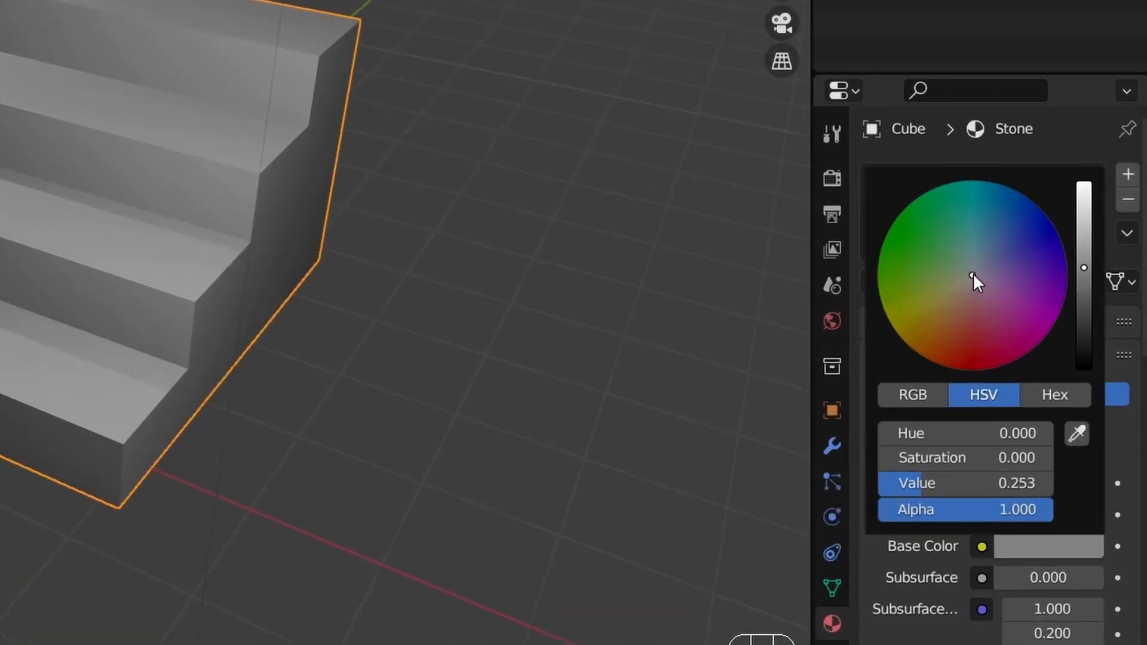
click(978, 280)
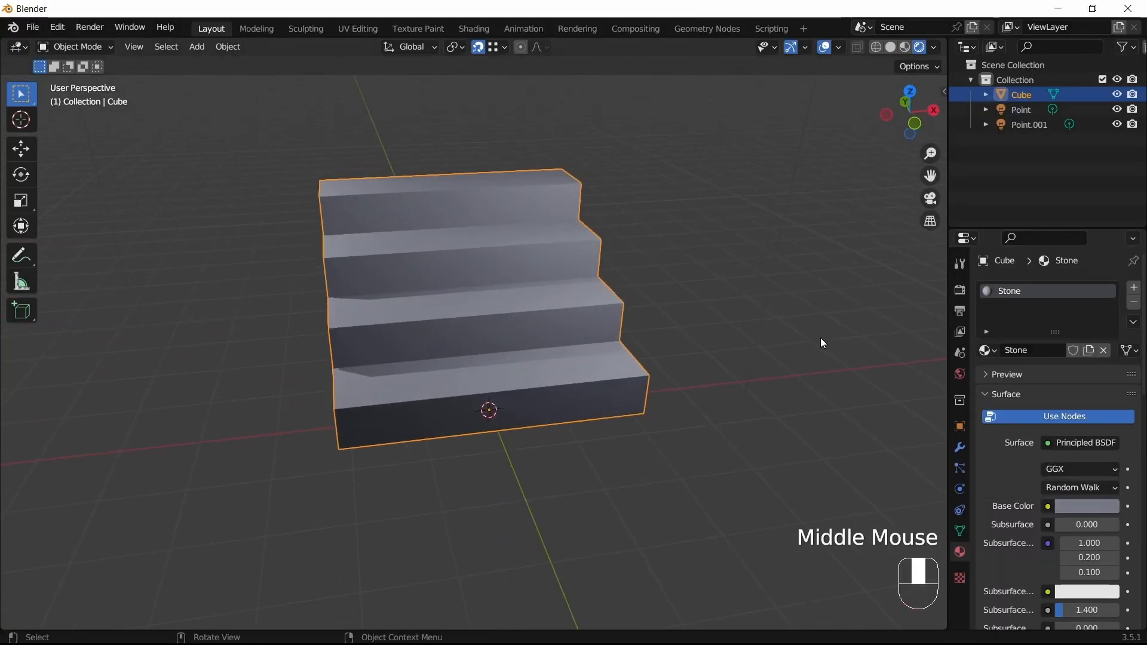
drag(822, 342, 697, 347)
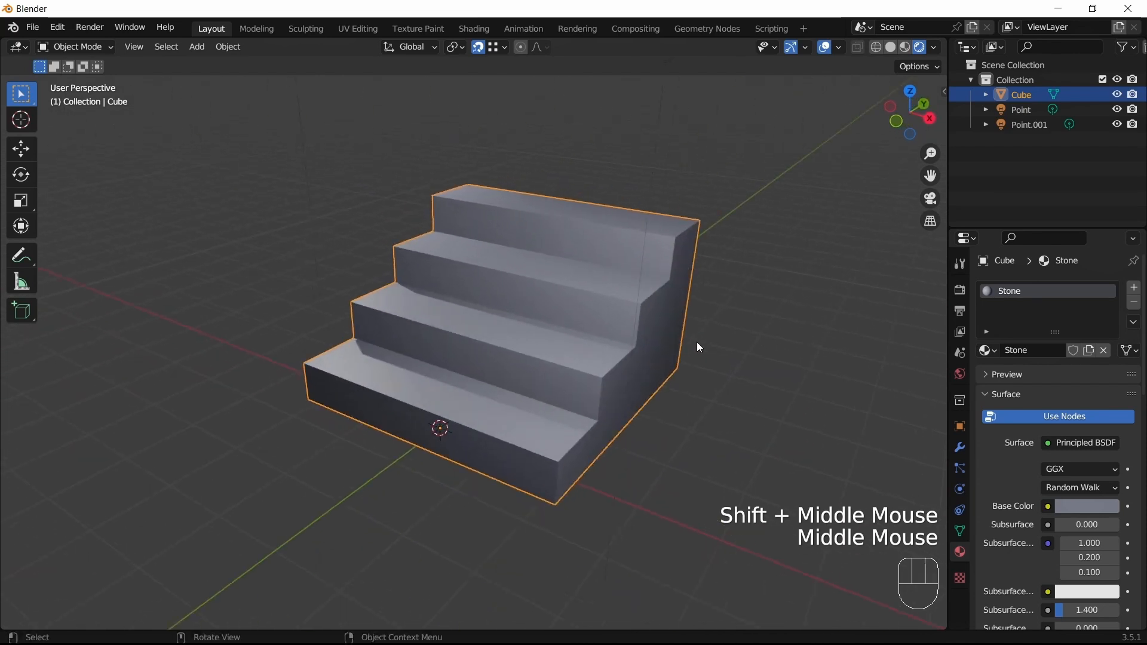
scroll(down, 3)
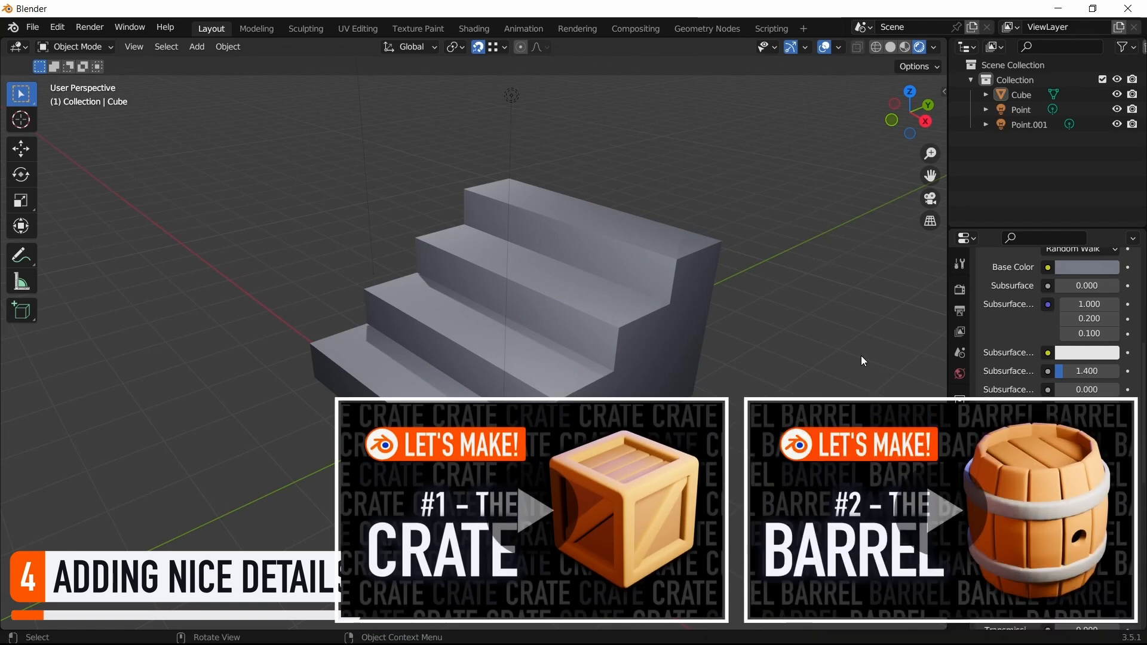
Step: Add a Bevel modifier to the stairs, limited to the bevel vertex group
click(512, 292)
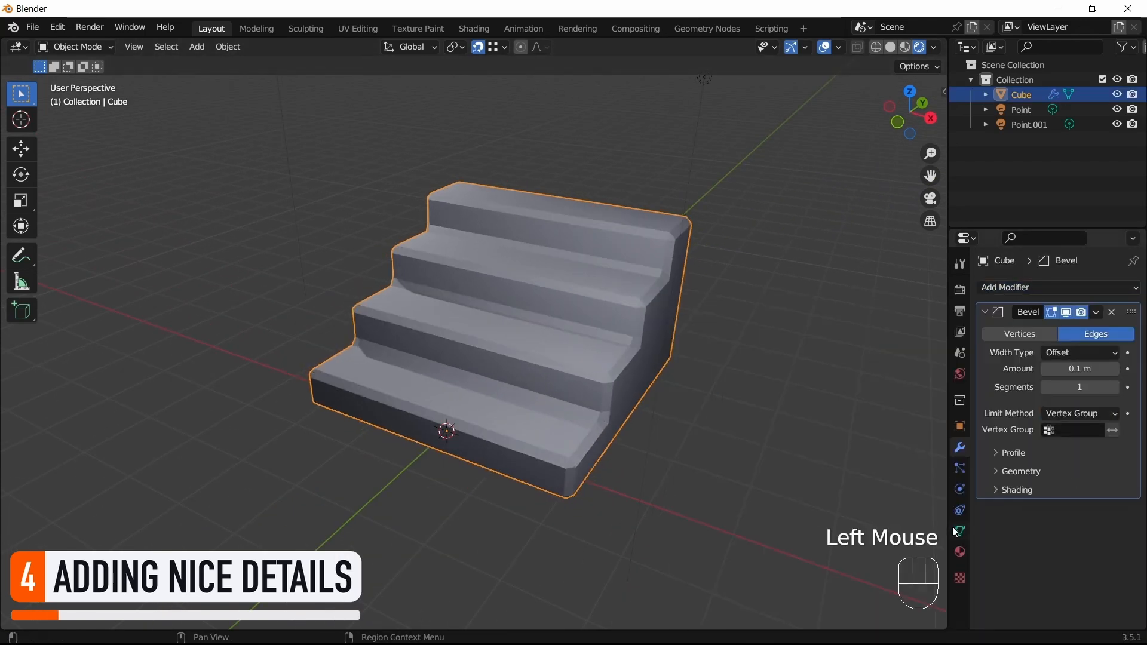
click(1072, 429)
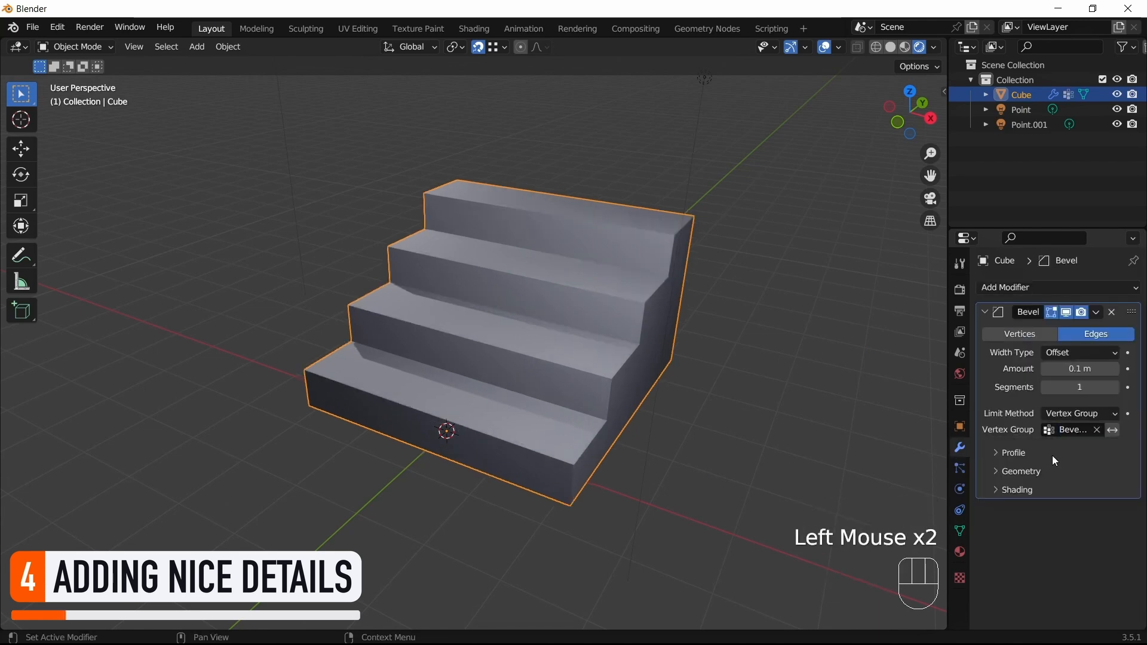
key(Tab)
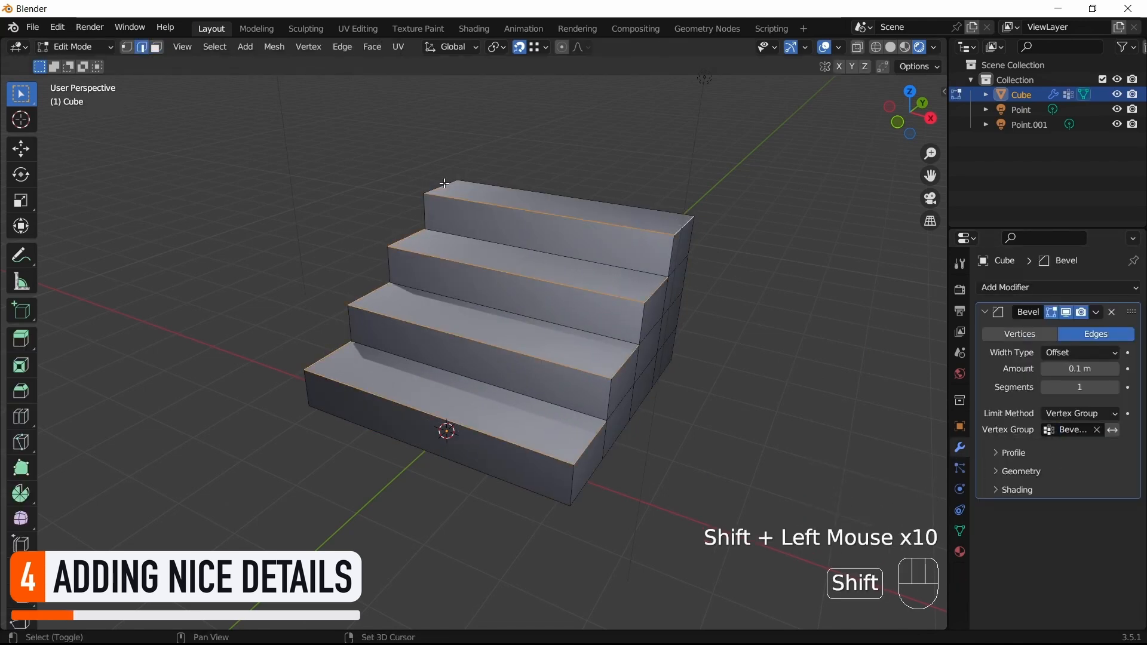
Step: Assign the selected step edges to the bevel group and bevel them by 0.04 m
key(Tab)
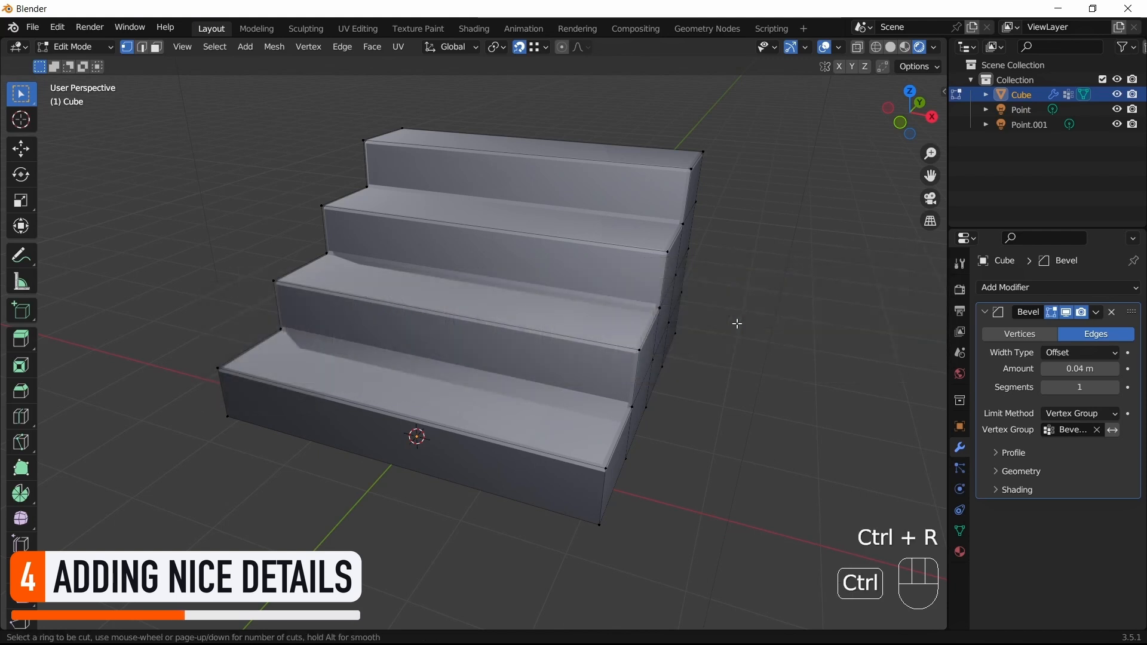
mouse_move(506, 289)
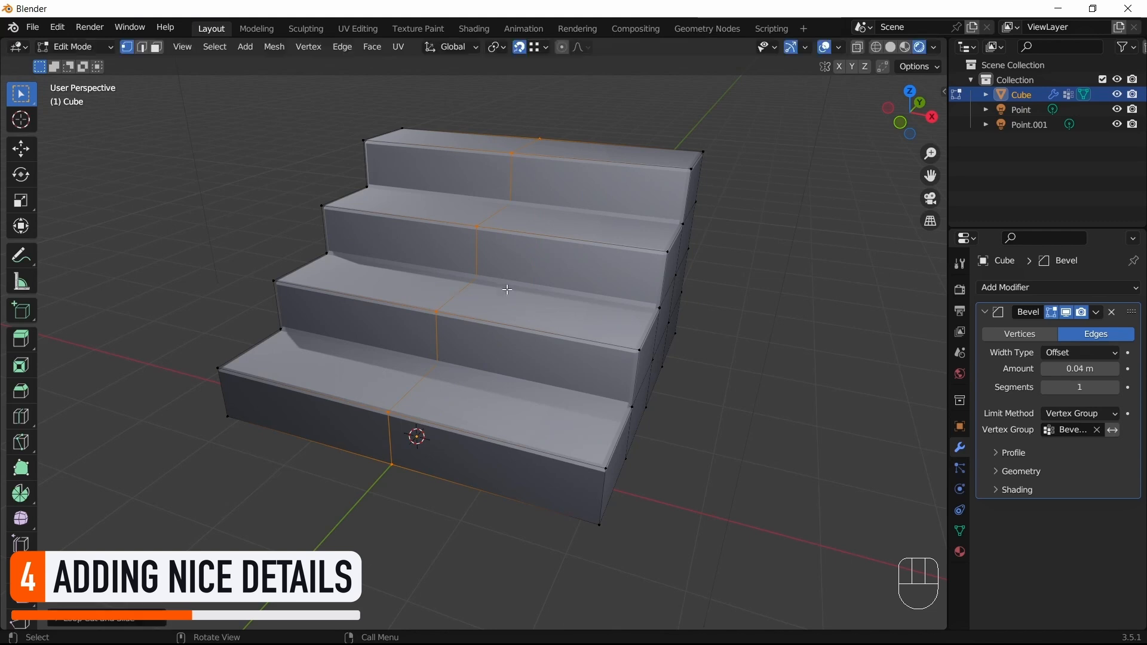
Step: Cut a diagonal crack line across the steps, bevel its vertex into a diamond, and resize it
key(g)
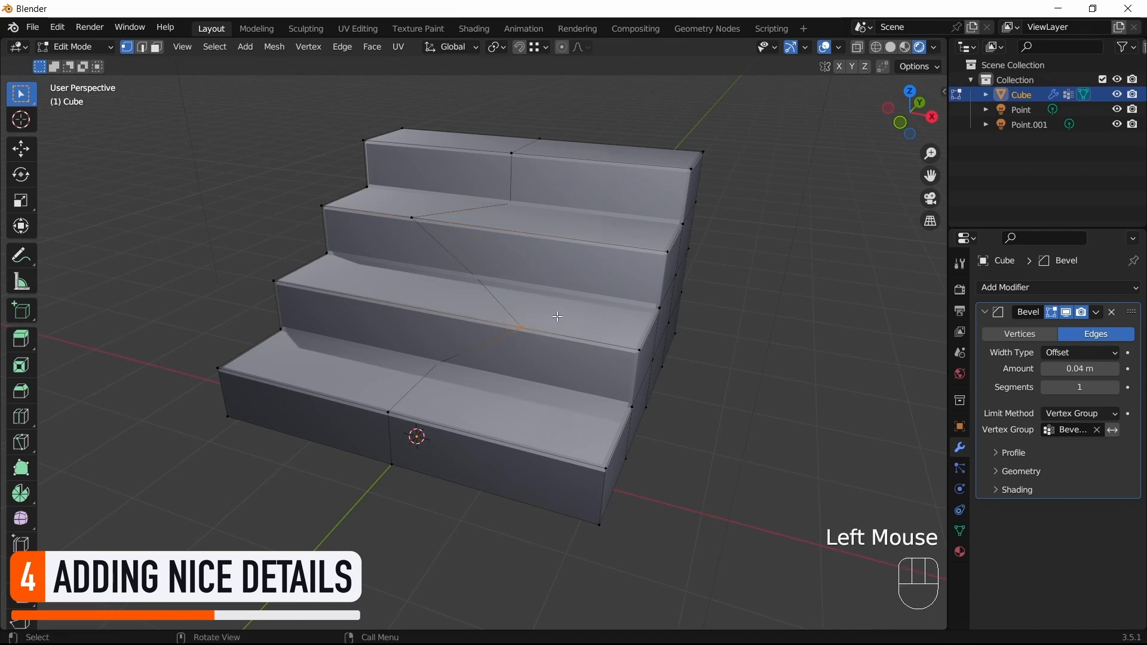
key(shift+ctrl)
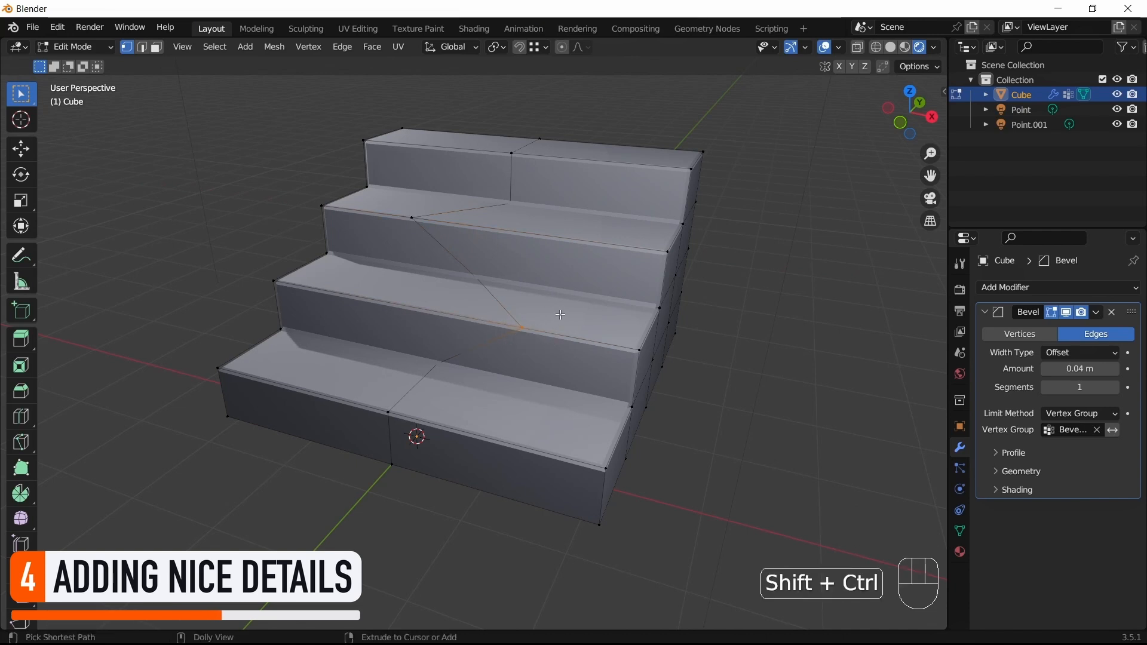
key(shift+ctrl+b)
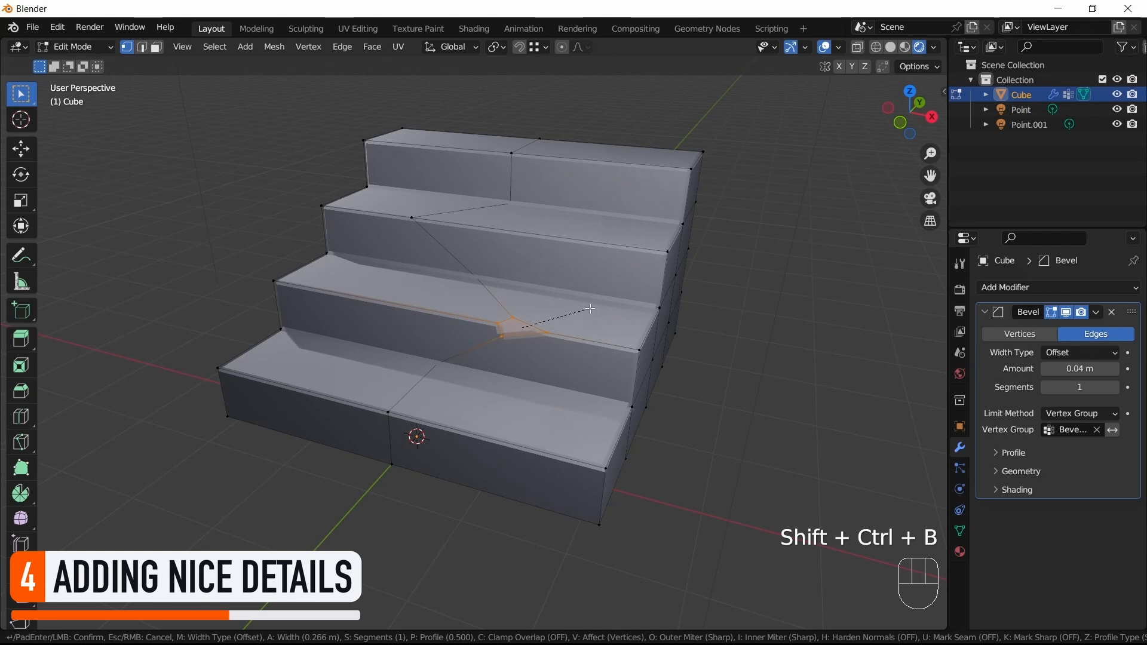
key(Tab)
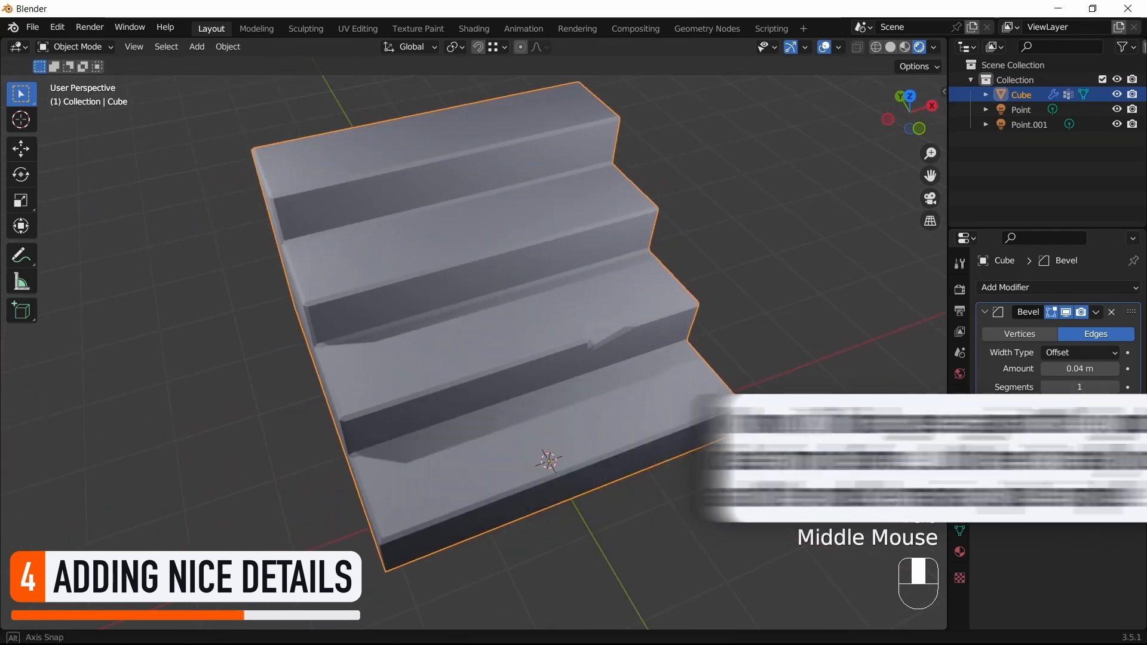
key(Tab)
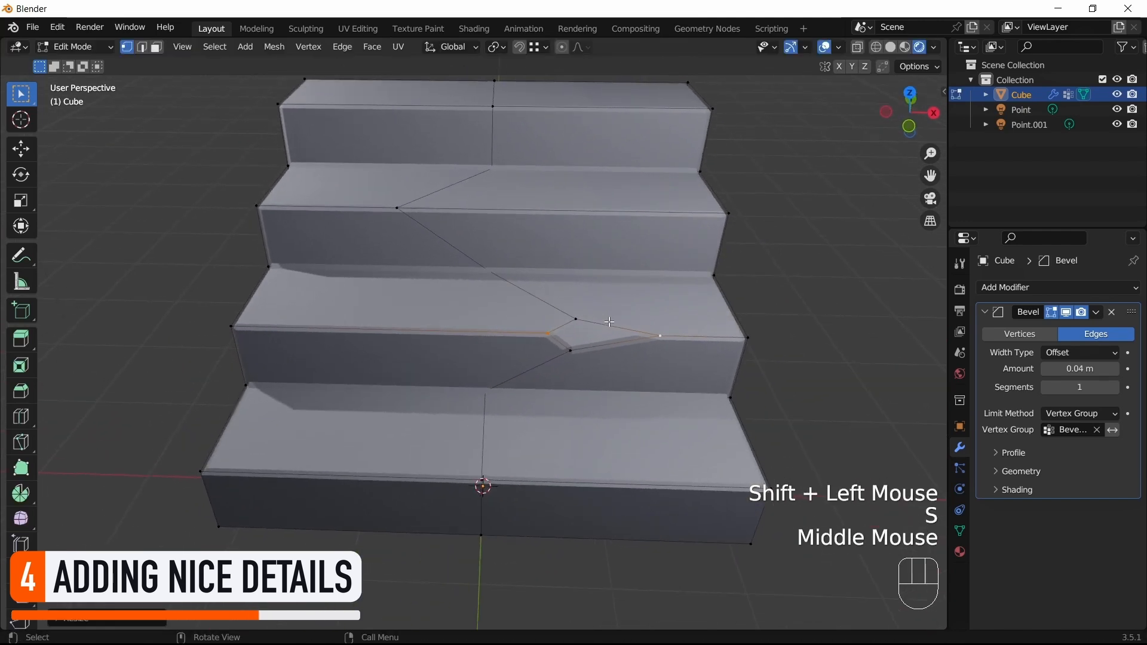
key(g)
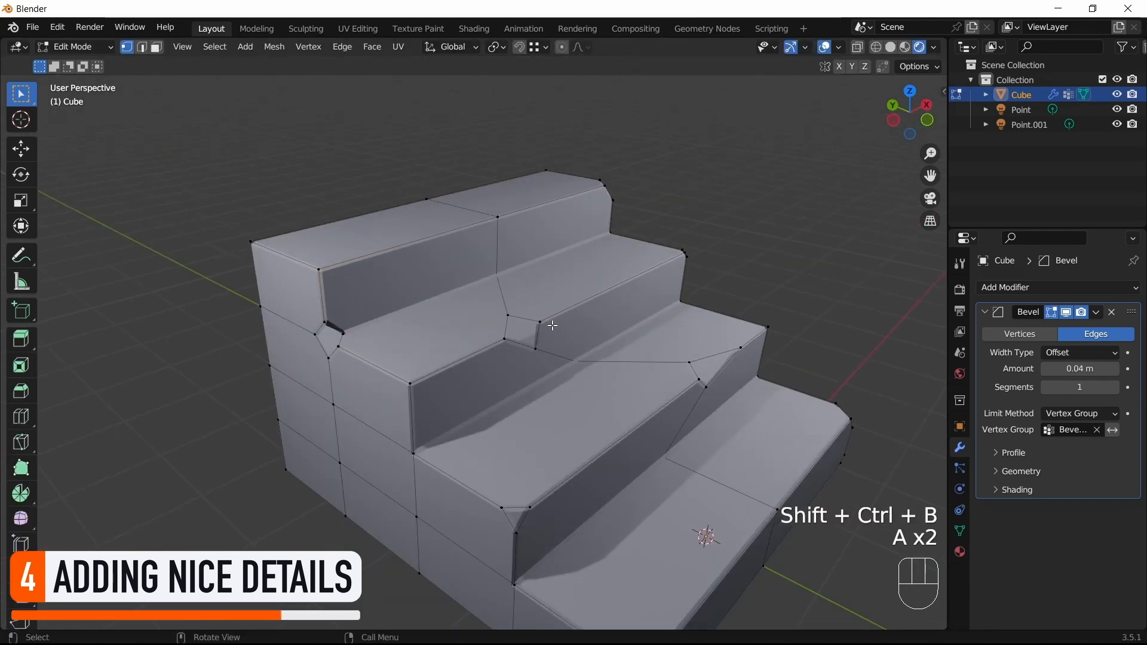
key(Tab)
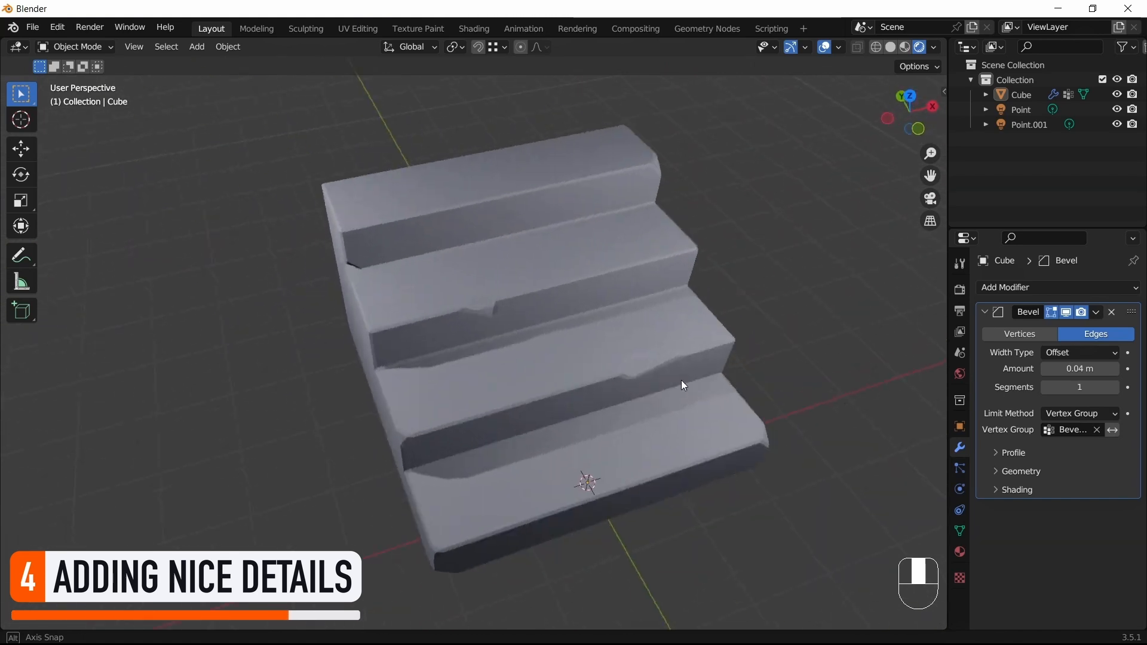
Step: Shift a step-edge vertex to make a crack notch uneven, then review the stairs from several angles
drag(683, 385, 768, 395)
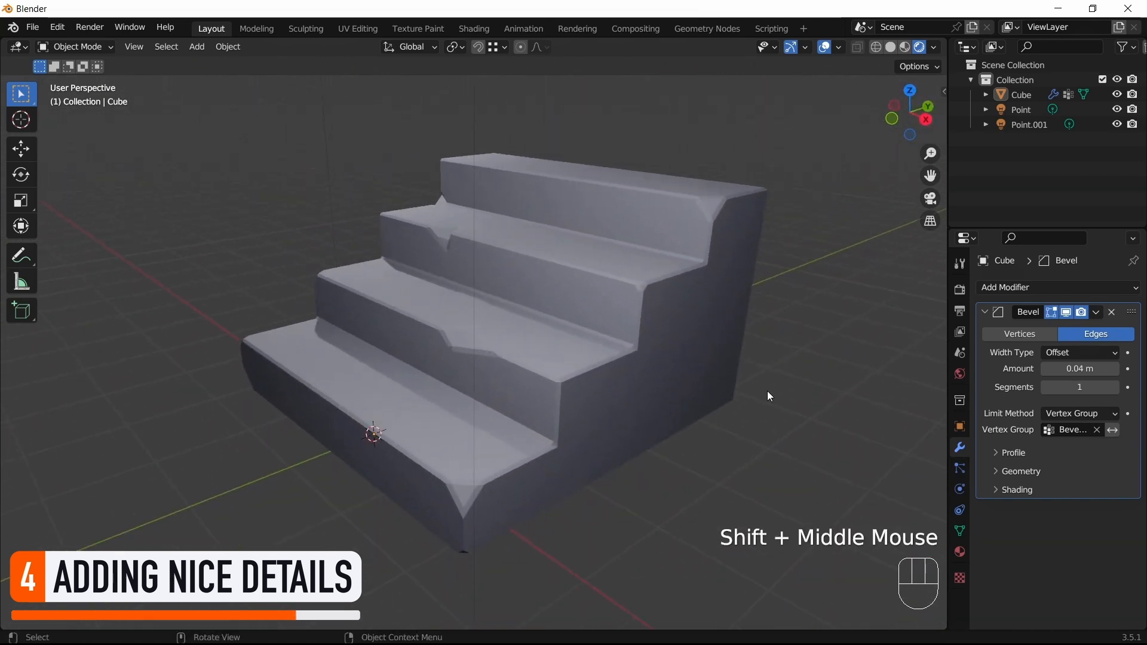
key(g)
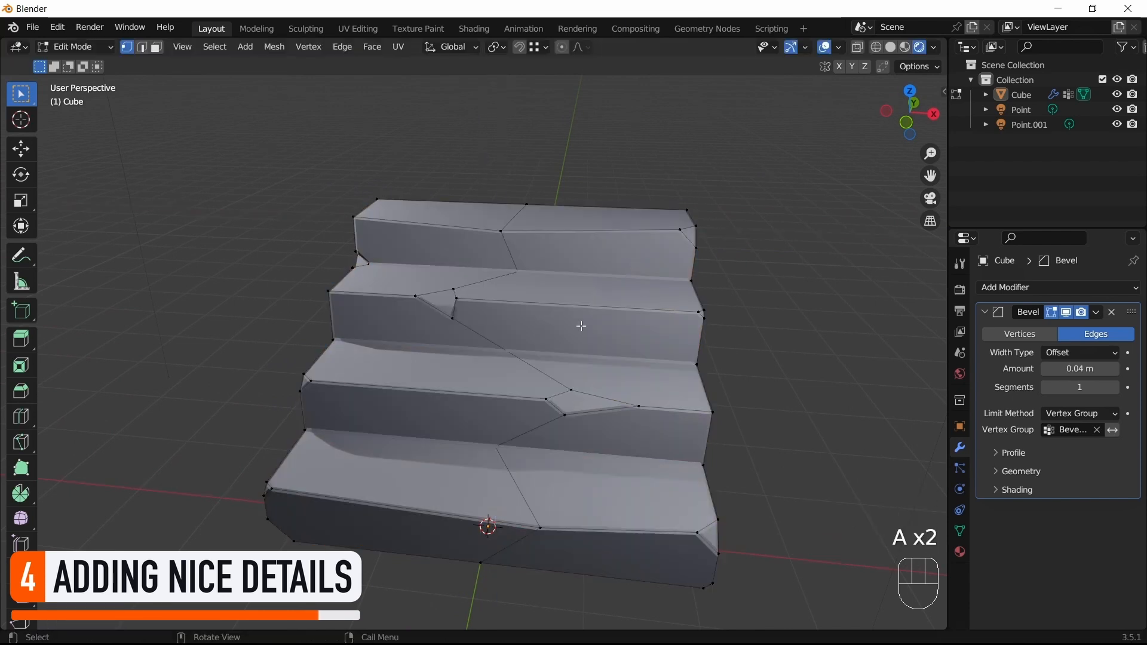
key(g)
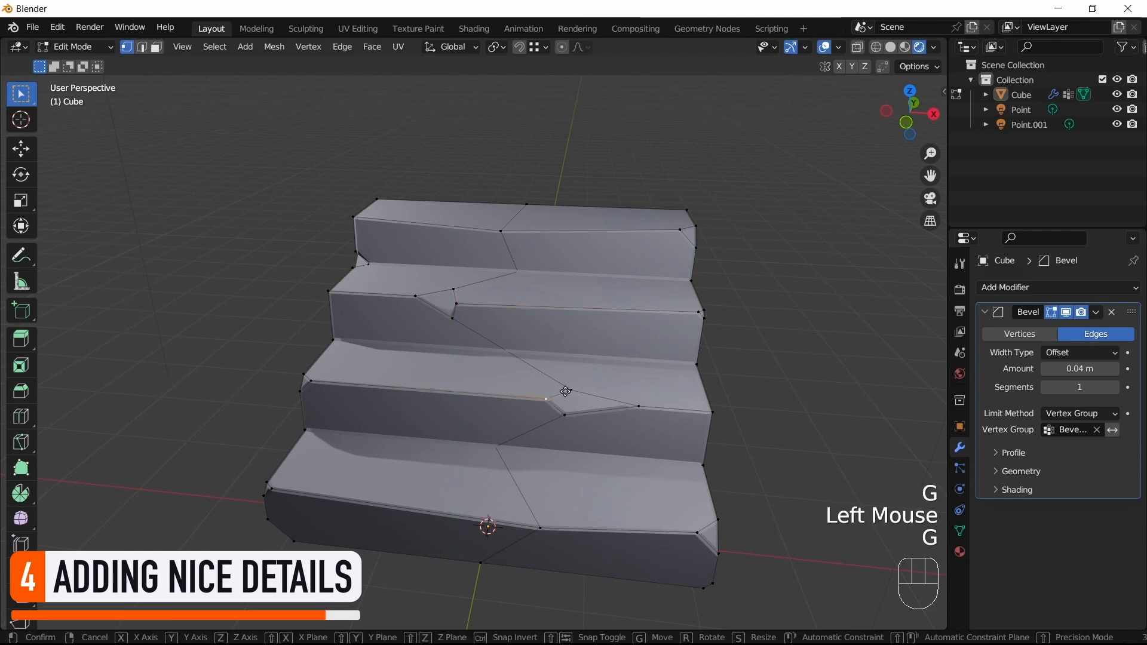
key(Tab)
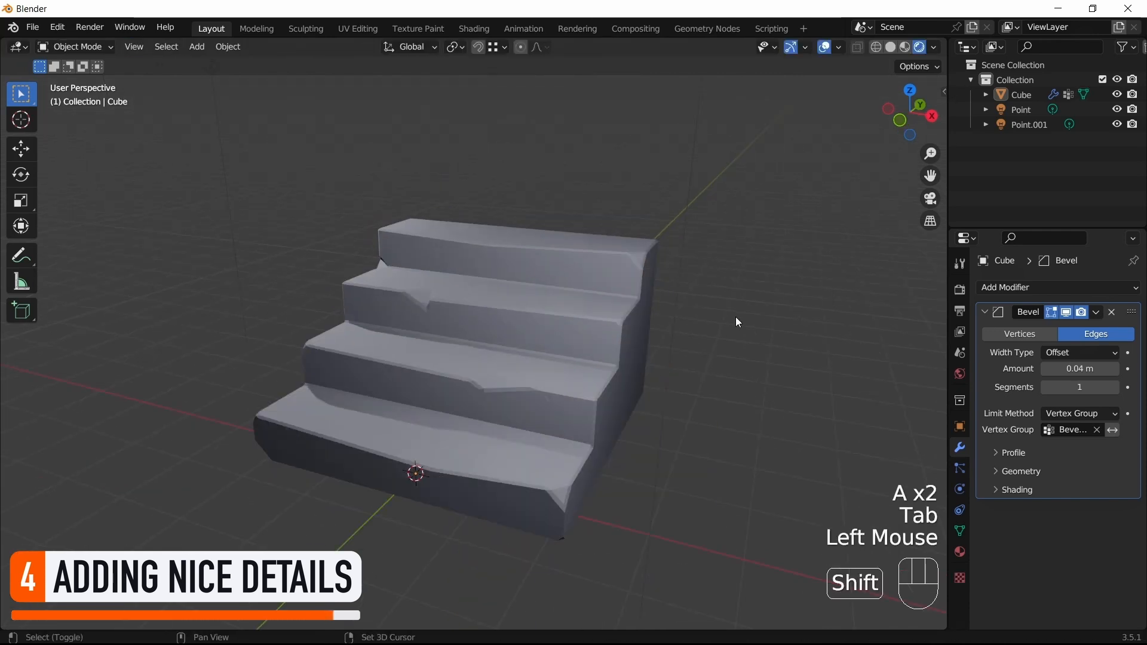
drag(737, 322, 773, 303)
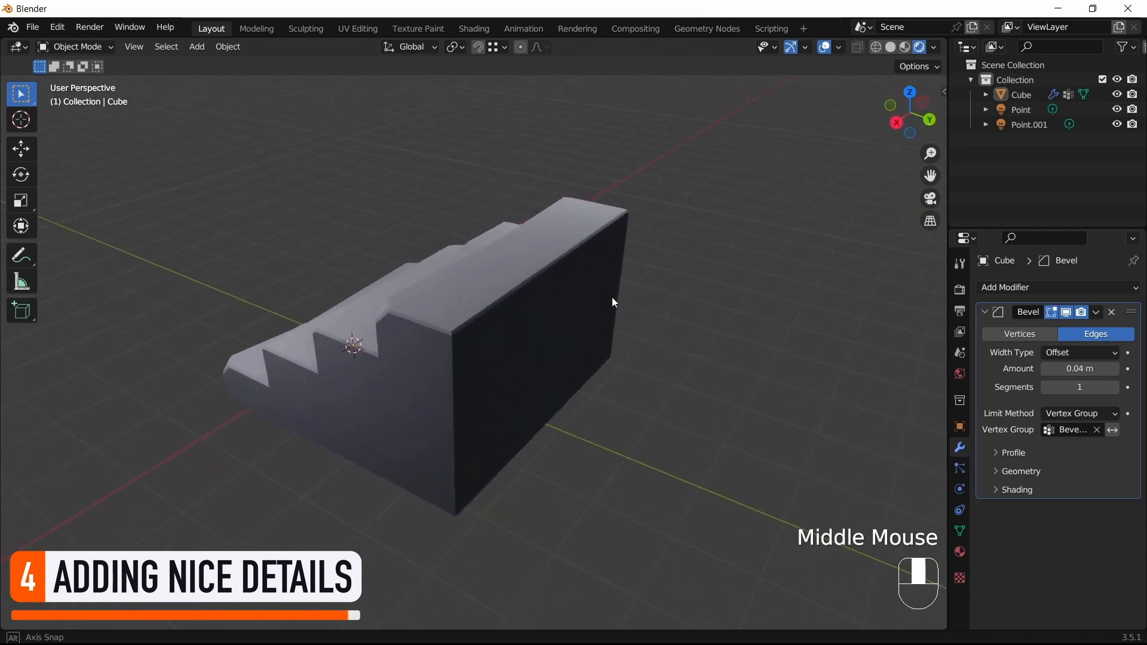
drag(613, 303, 374, 303)
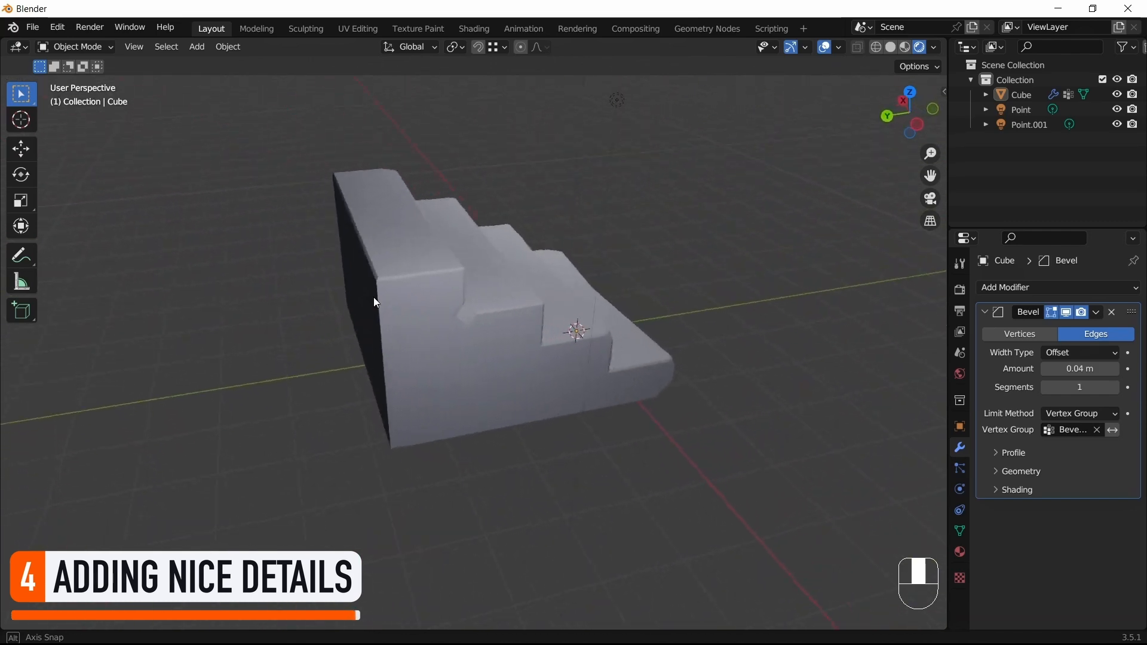